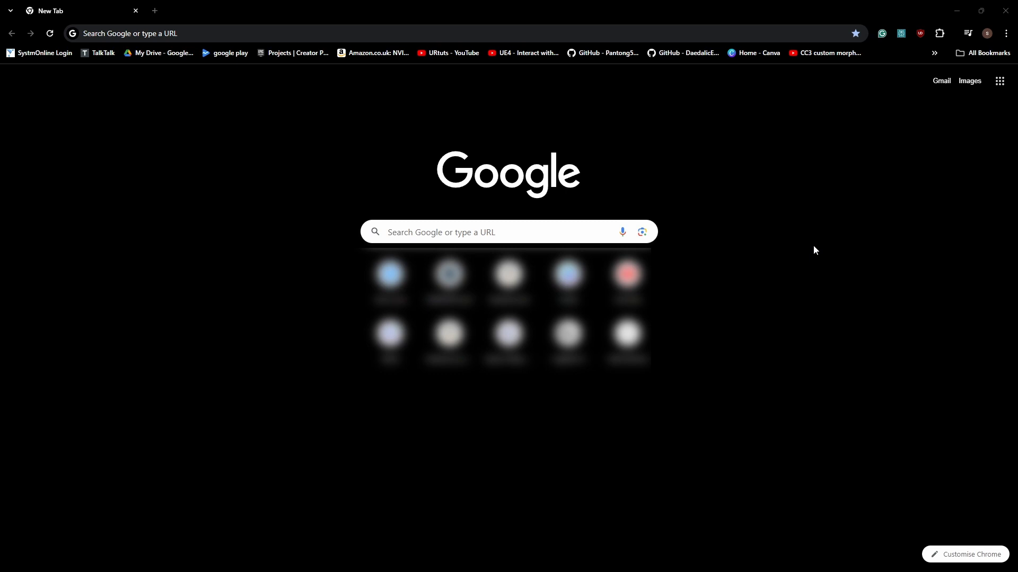
# Step: Run a Google search for "visual studio"
pyautogui.click(500, 232)
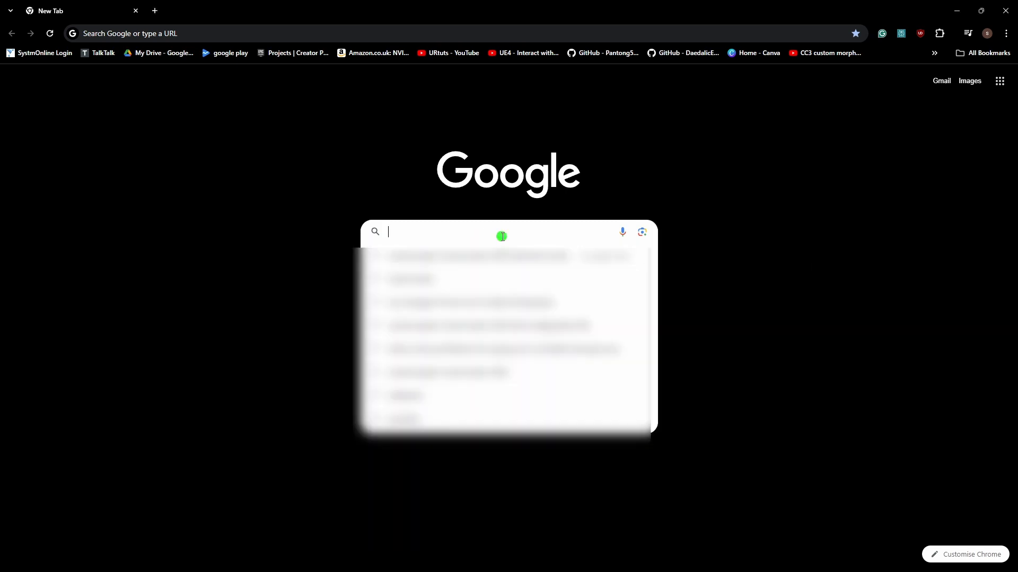
pyautogui.write('visual studio')
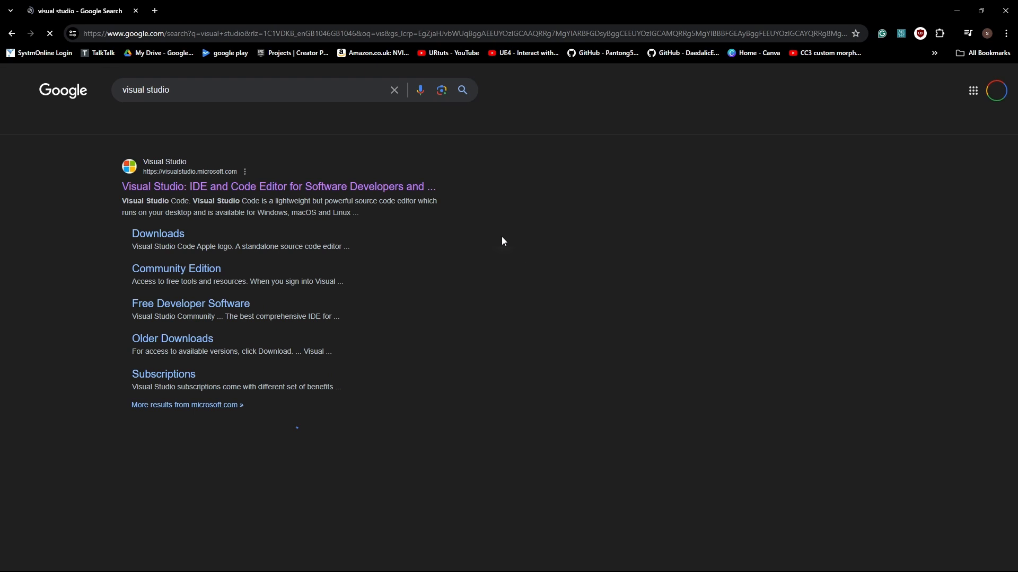
# Step: From visualstudio.microsoft.com, start downloading the free Community 2022 edition
pyautogui.click(279, 185)
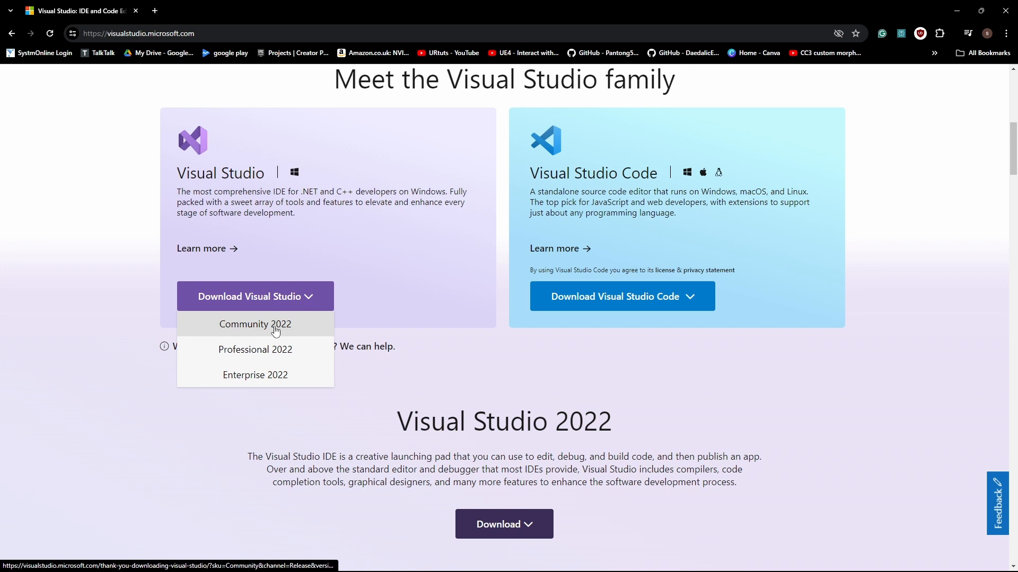
pyautogui.click(254, 325)
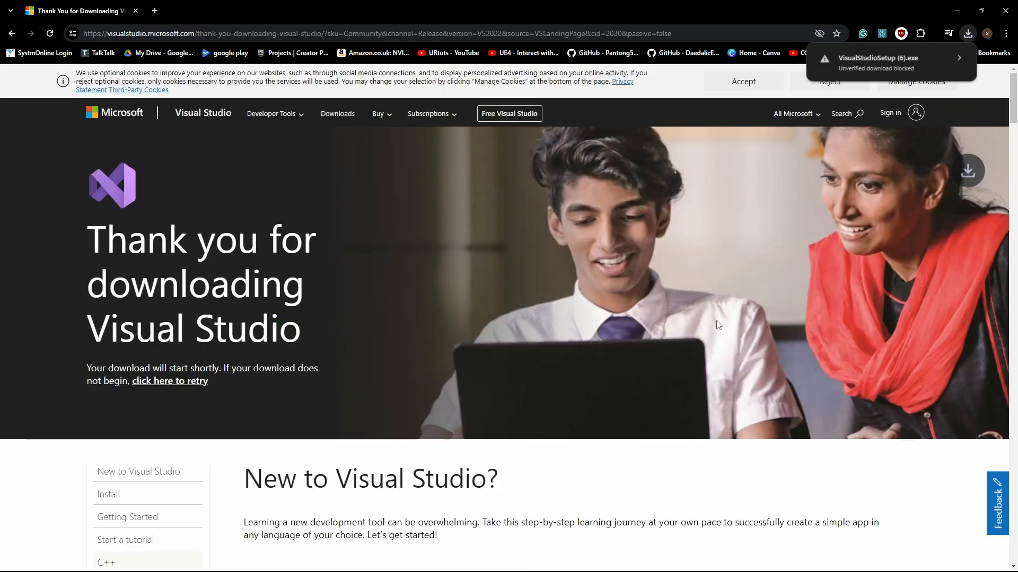
pyautogui.click(960, 58)
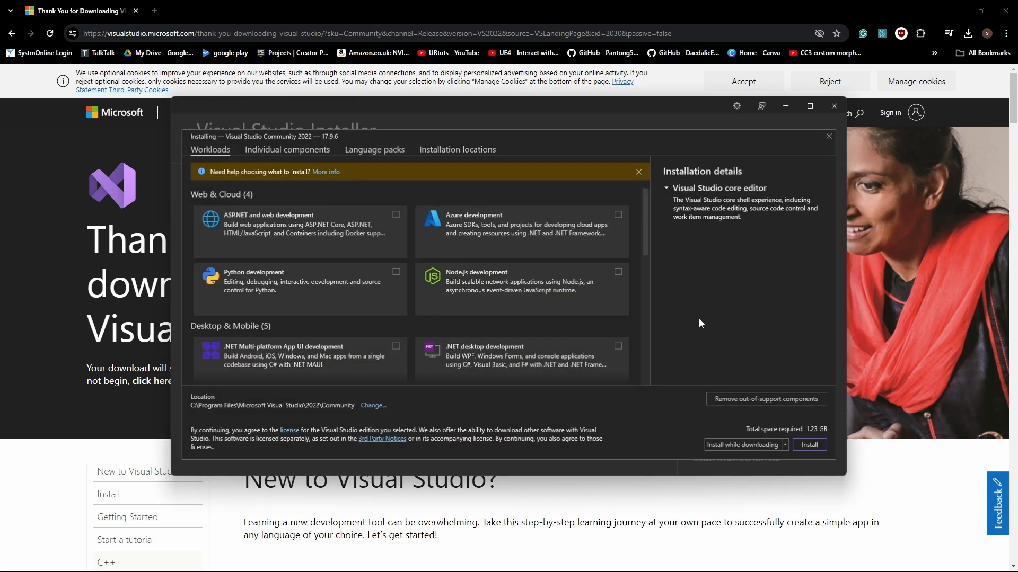
pyautogui.moveTo(564, 246)
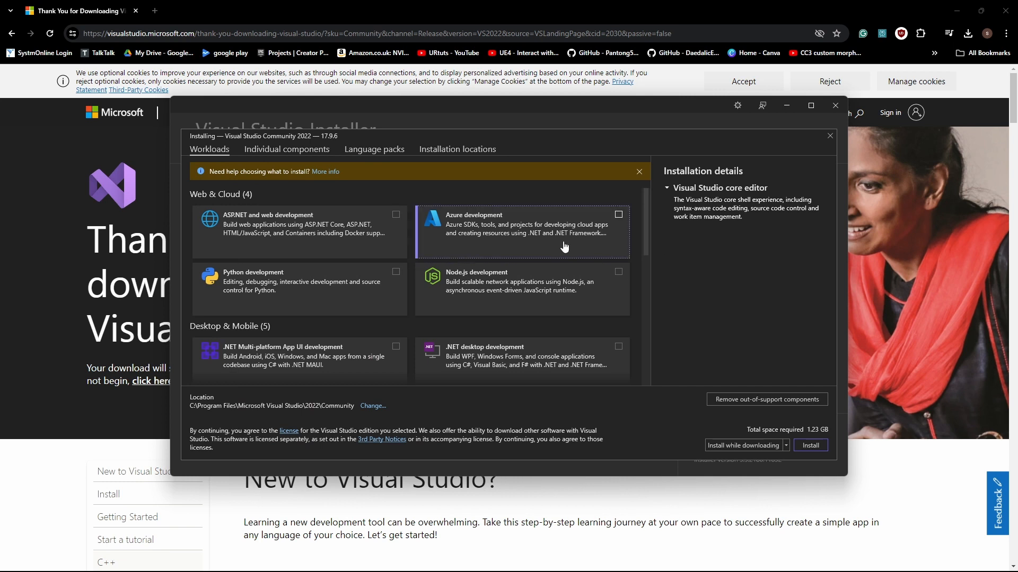
# Step: Select the Desktop development with C++, .NET desktop development and Game development with C++ workloads
pyautogui.scroll(-3)
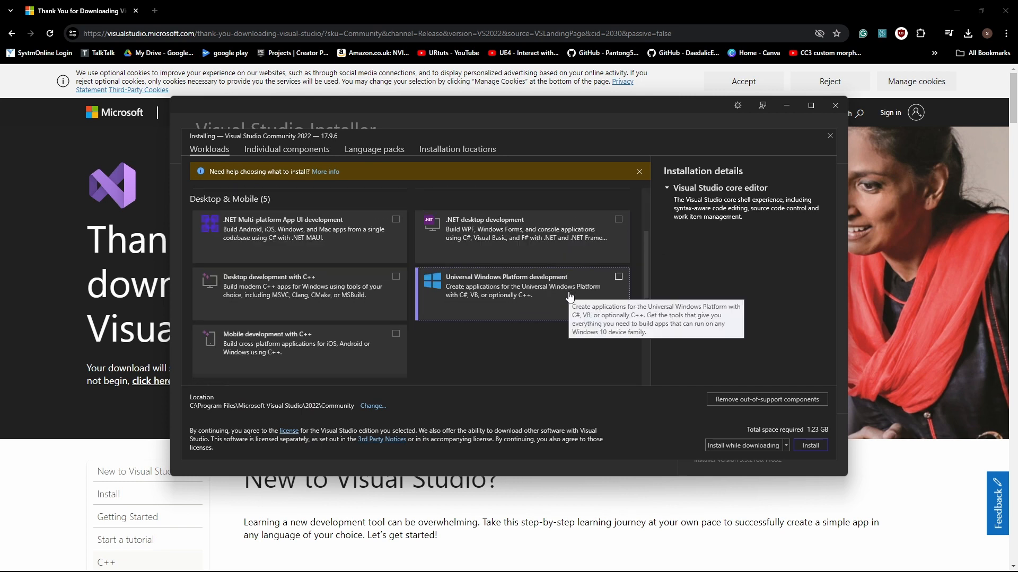
pyautogui.scroll(-3)
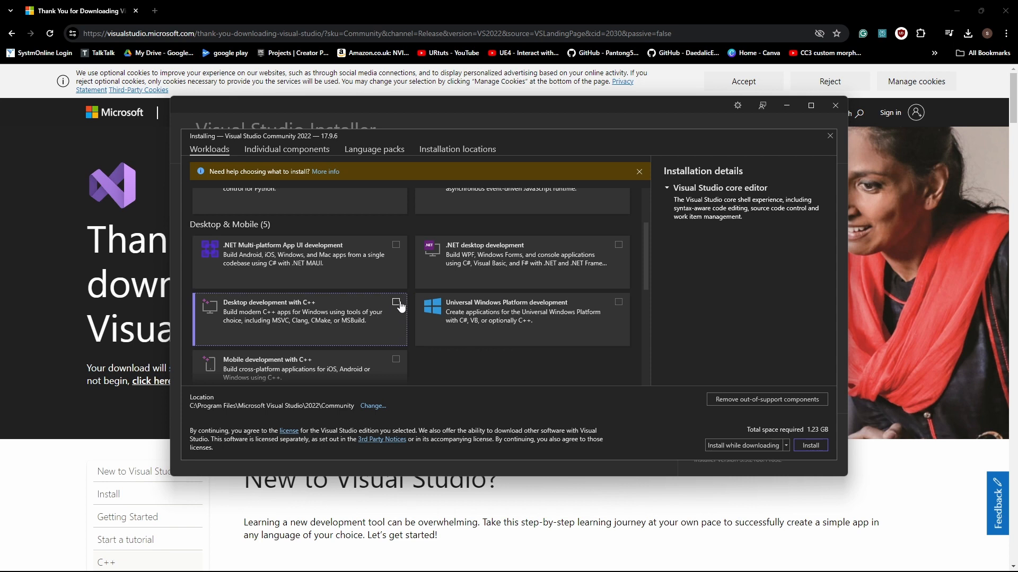
pyautogui.click(396, 302)
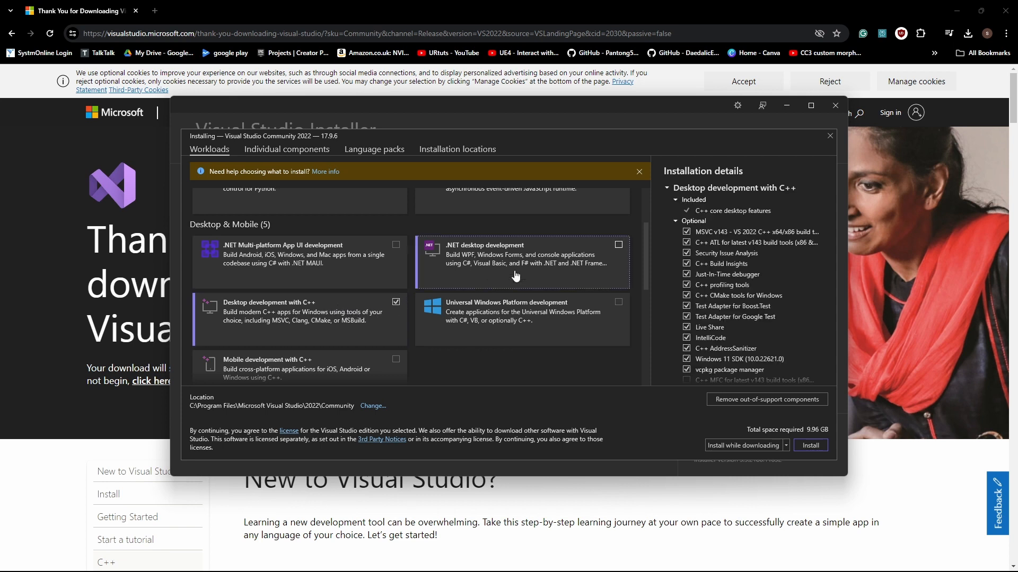
pyautogui.click(618, 244)
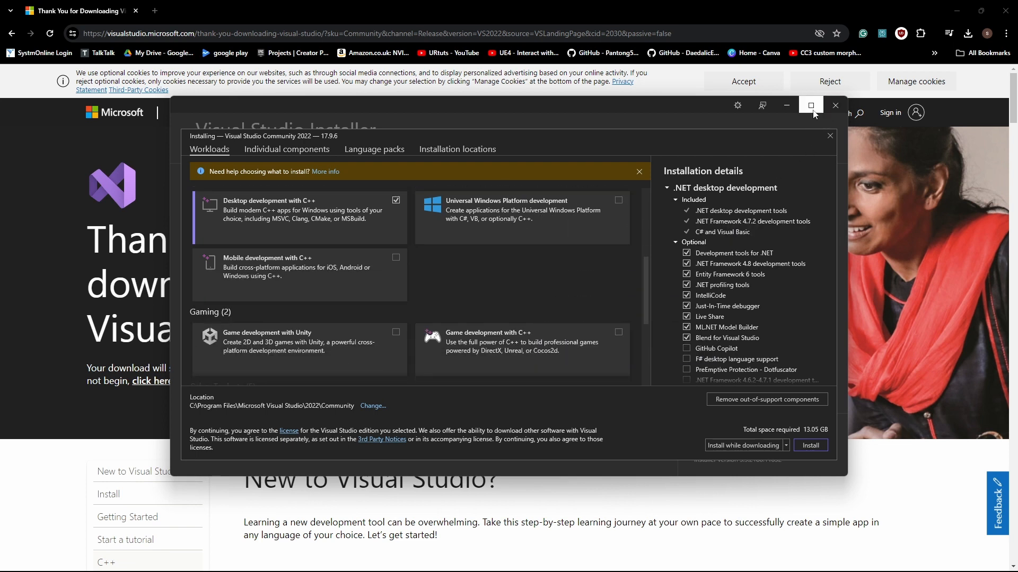
pyautogui.click(810, 104)
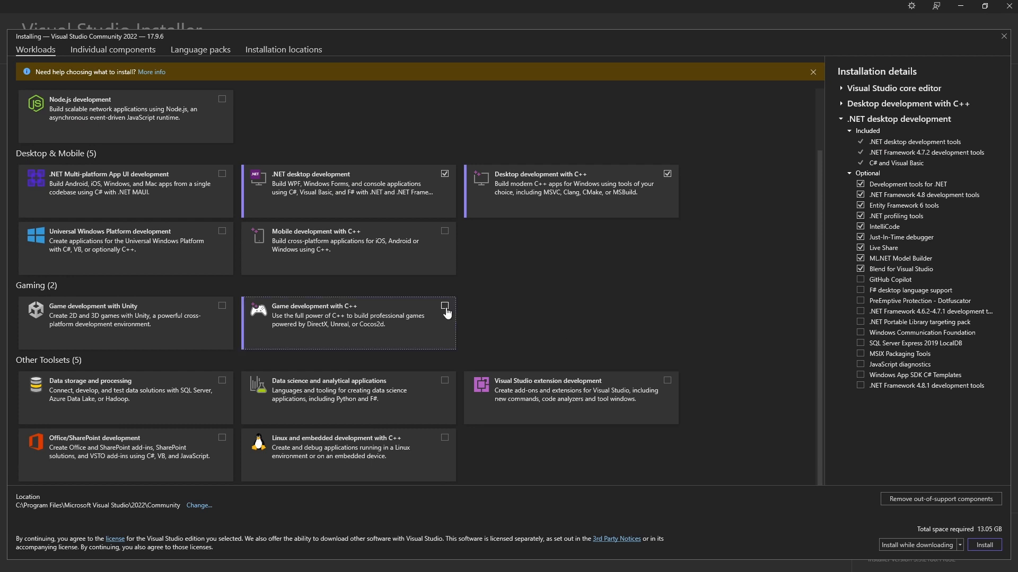
pyautogui.click(444, 307)
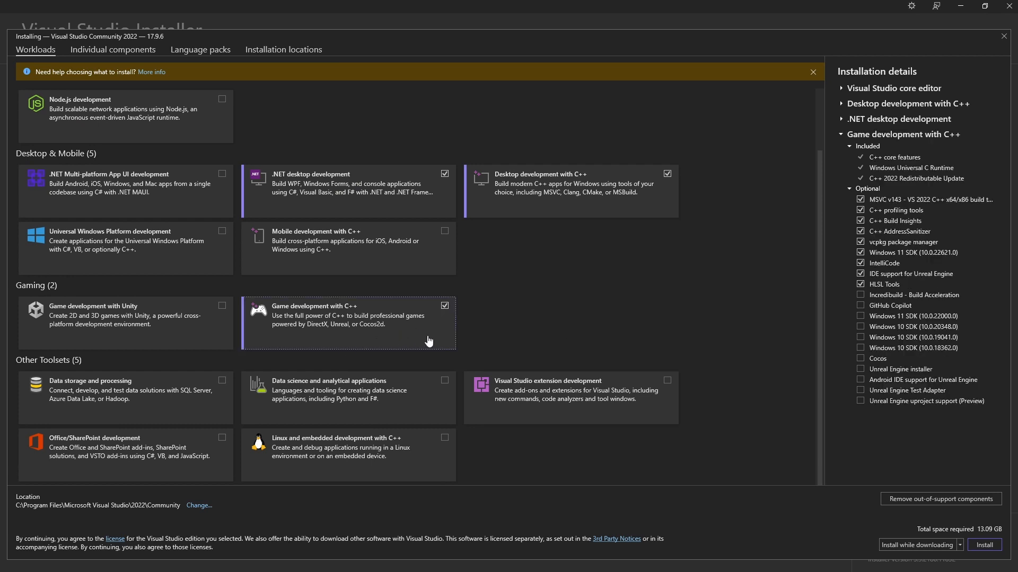
# Step: Add the Windows 11 SDK (10.0.22000.0) option under the game development workload
pyautogui.click(861, 316)
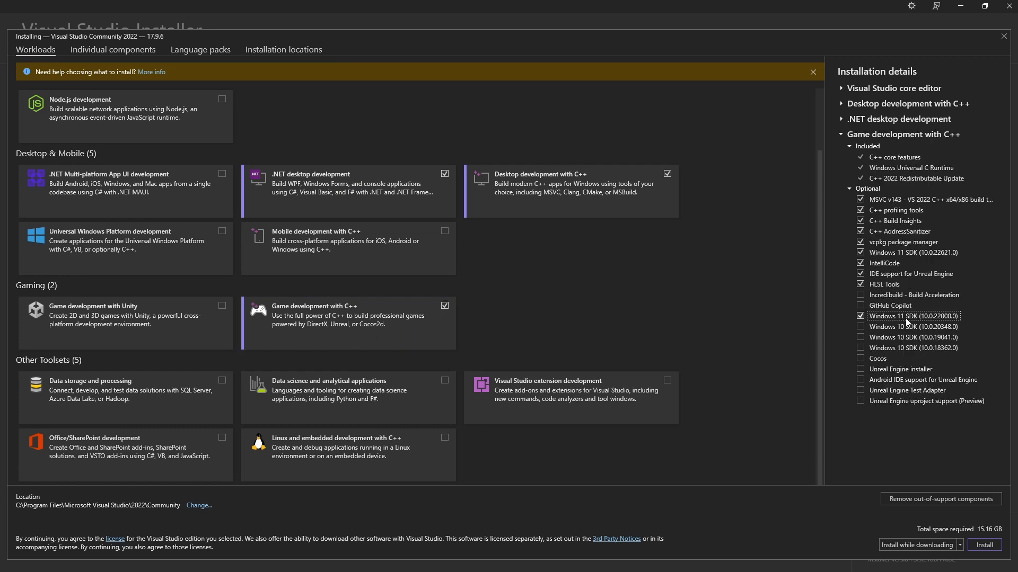
pyautogui.moveTo(940, 325)
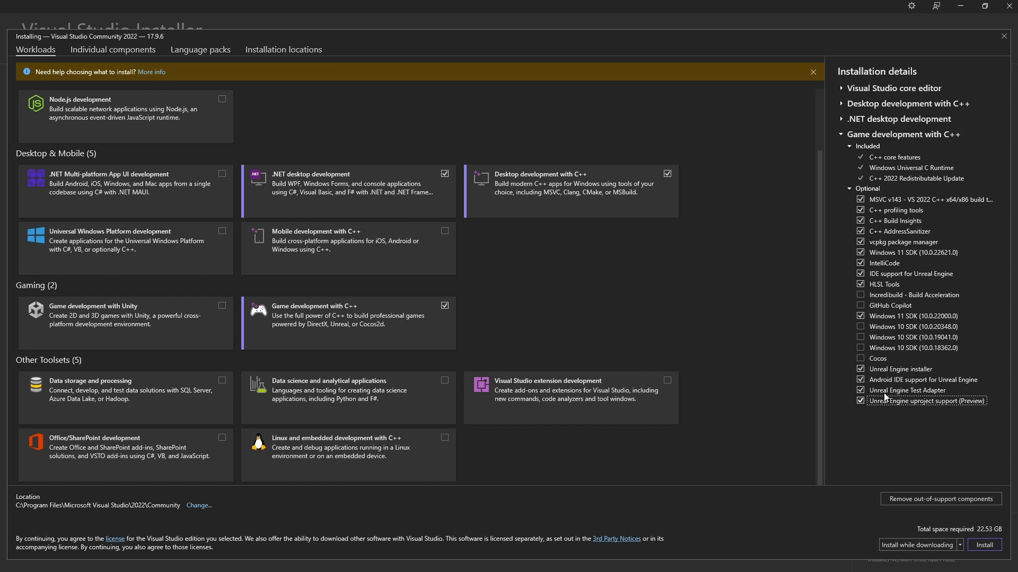
pyautogui.moveTo(950, 426)
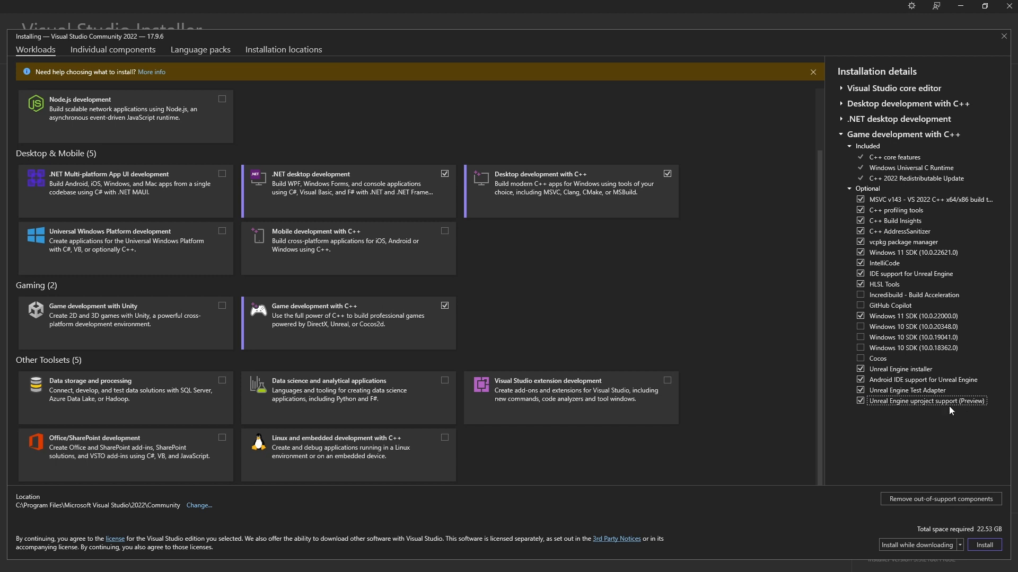
pyautogui.moveTo(939, 419)
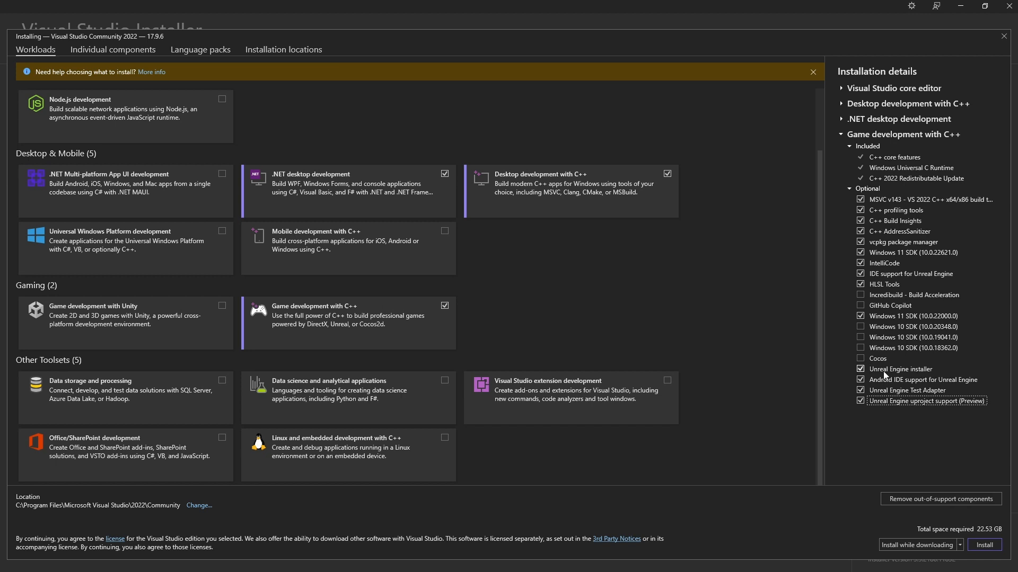
pyautogui.click(112, 49)
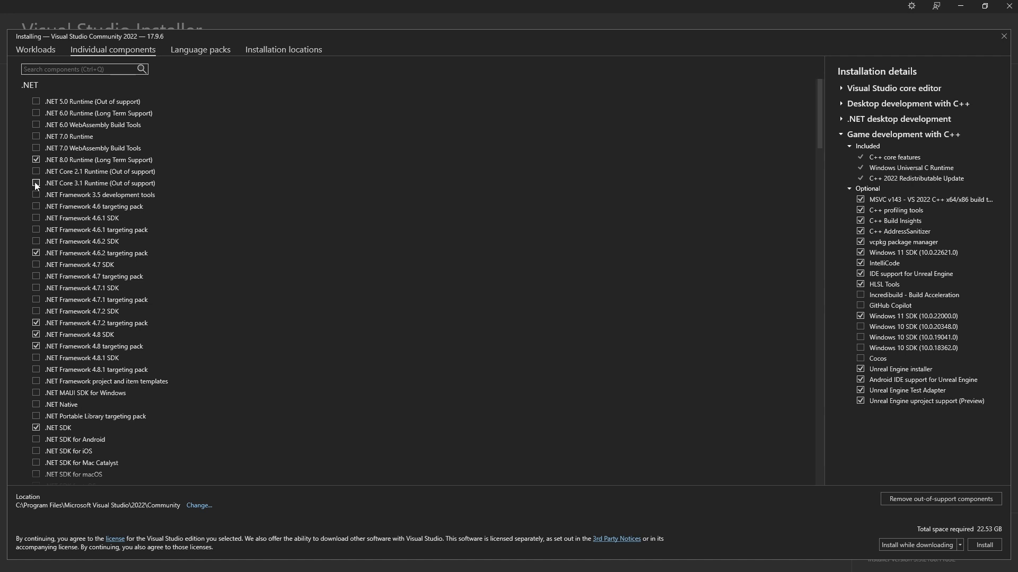
# Step: Add the .NET Core 3.1 Runtime component and install all selected workloads and components
pyautogui.click(36, 183)
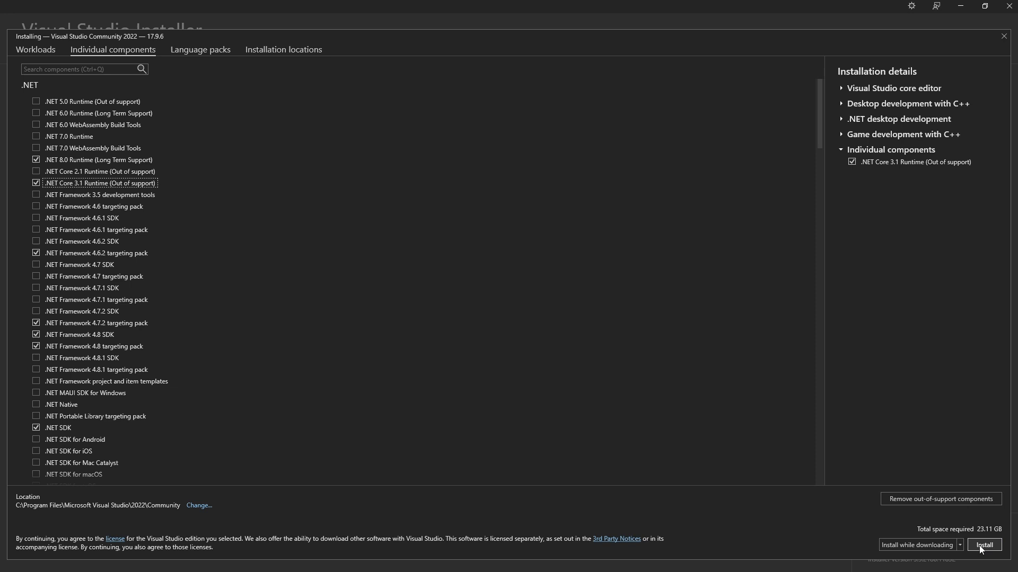
pyautogui.click(984, 545)
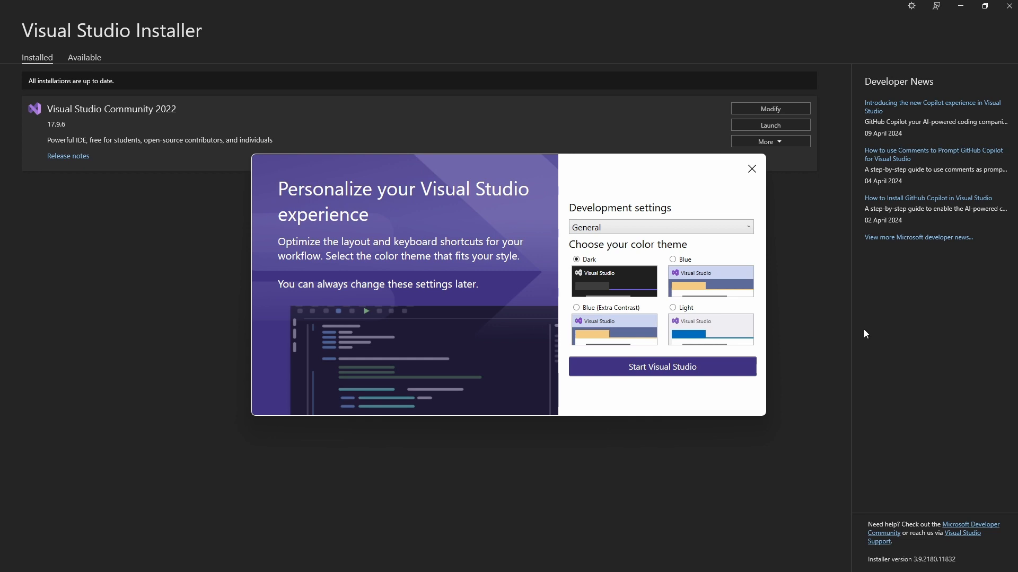
pyautogui.moveTo(569, 244)
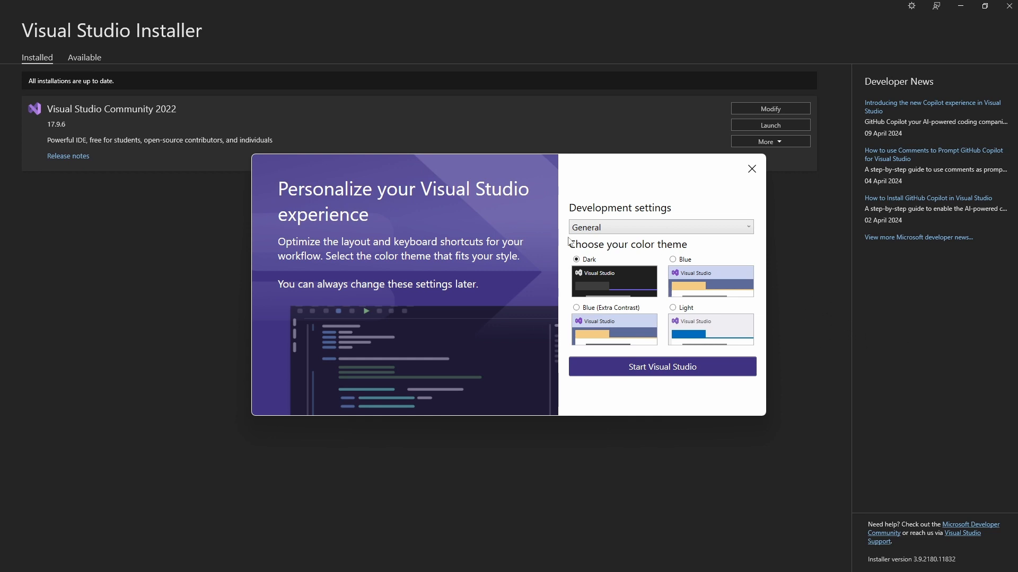
pyautogui.moveTo(613, 288)
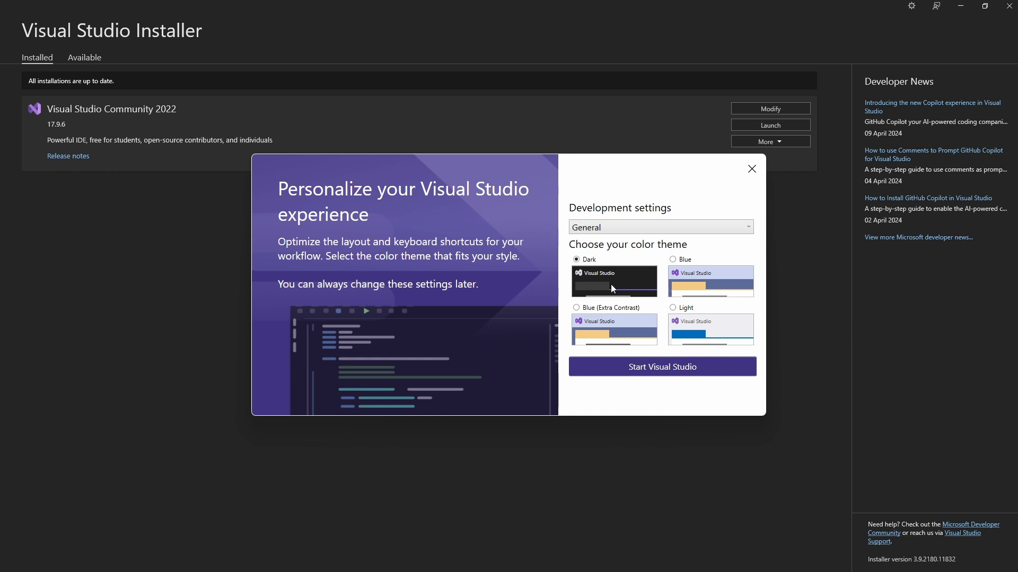
pyautogui.moveTo(652, 365)
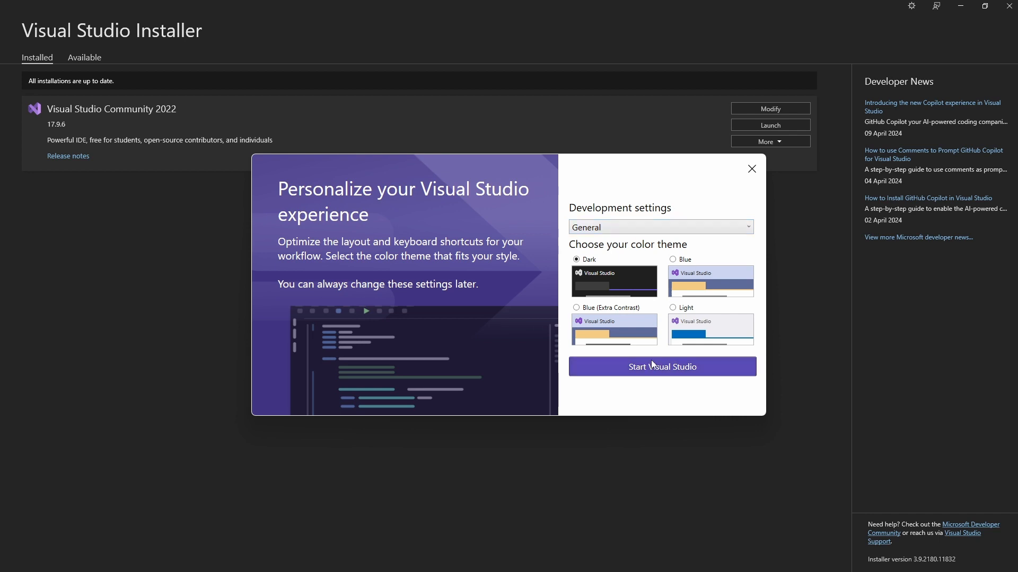
pyautogui.moveTo(661, 371)
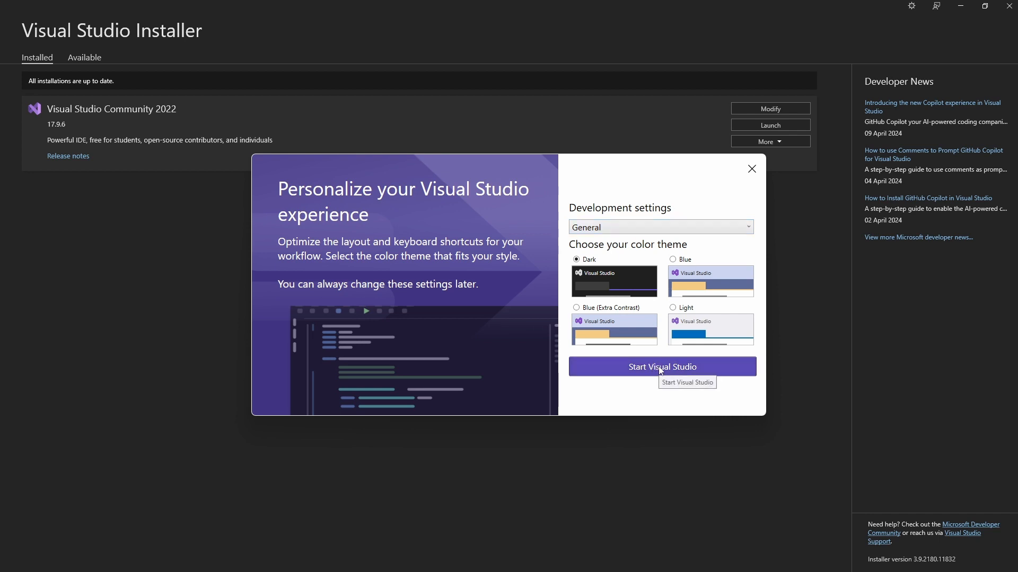
# Step: Keep General settings with the Dark theme and start Visual Studio
pyautogui.click(661, 367)
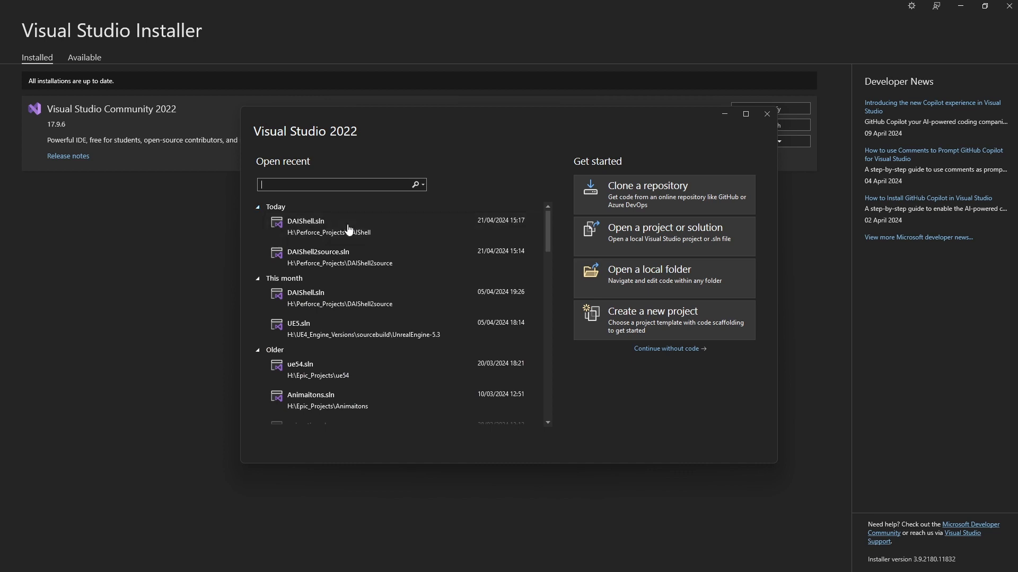
pyautogui.moveTo(356, 243)
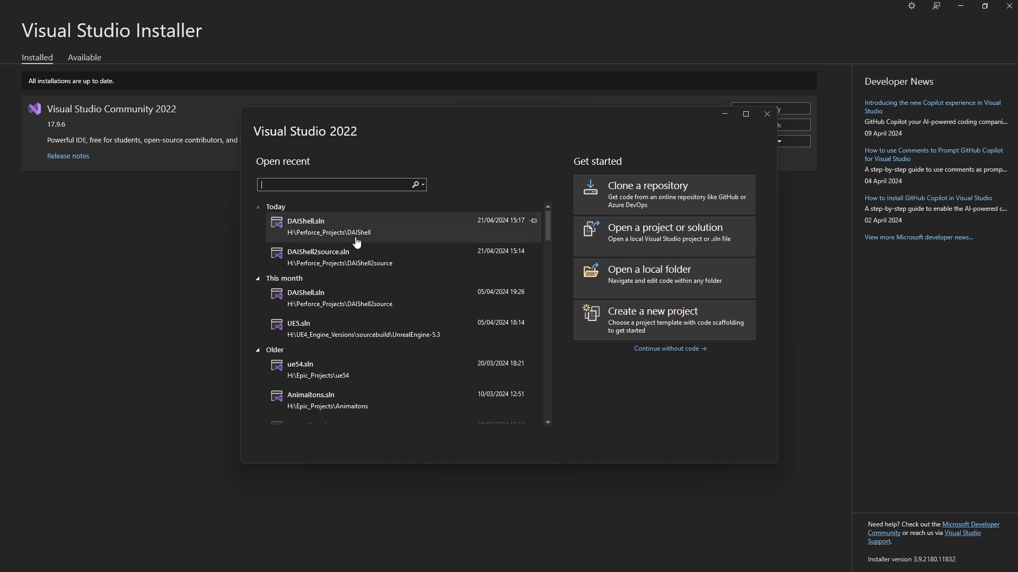
pyautogui.moveTo(408, 234)
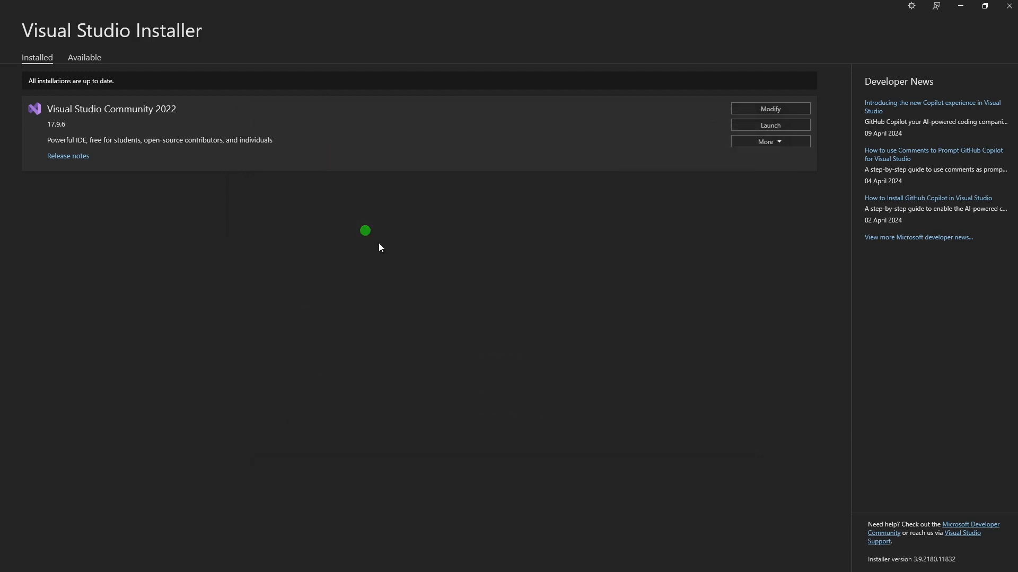
# Step: Launch Visual Studio Community 2022 from the installer
pyautogui.click(770, 125)
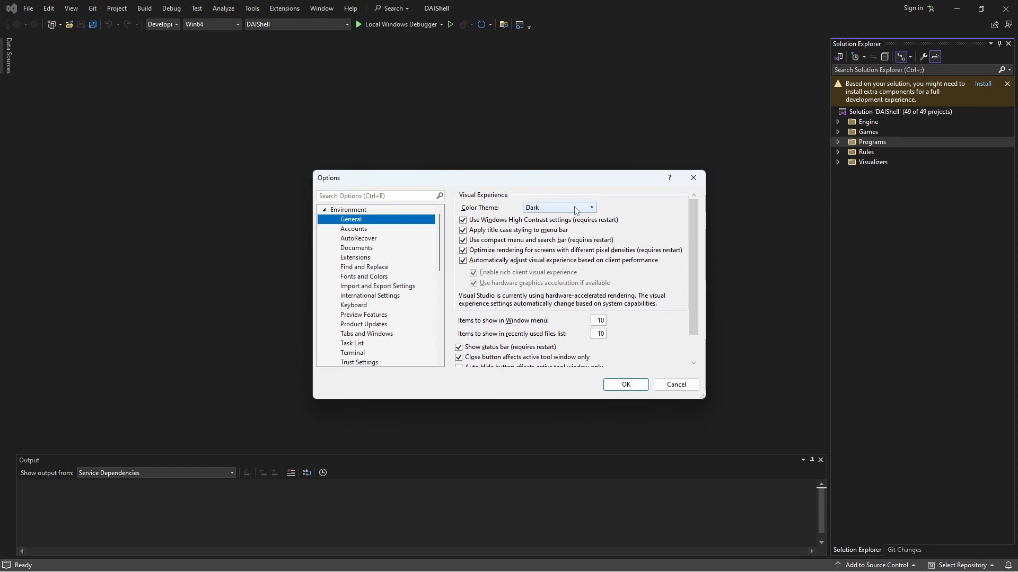
pyautogui.moveTo(569, 211)
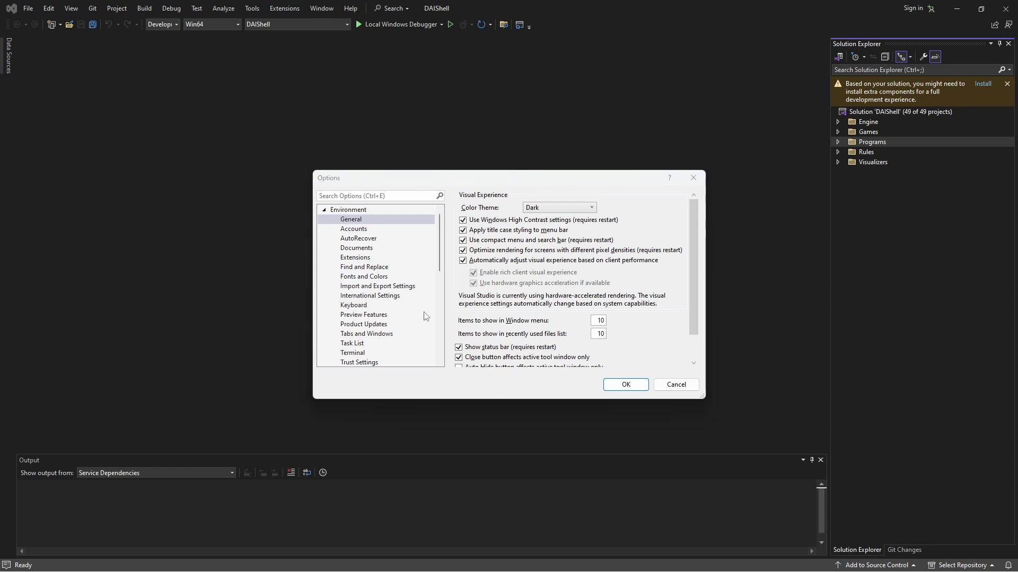
pyautogui.moveTo(424, 316)
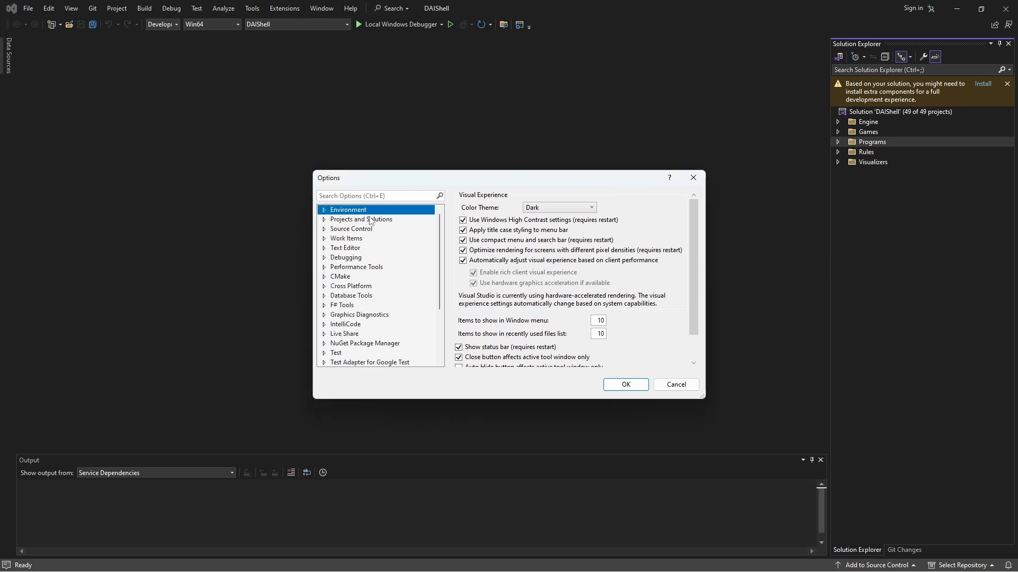
# Step: In Projects and Solutions > General, uncheck 'Always show Error List if build finishes with errors'
pyautogui.click(324, 218)
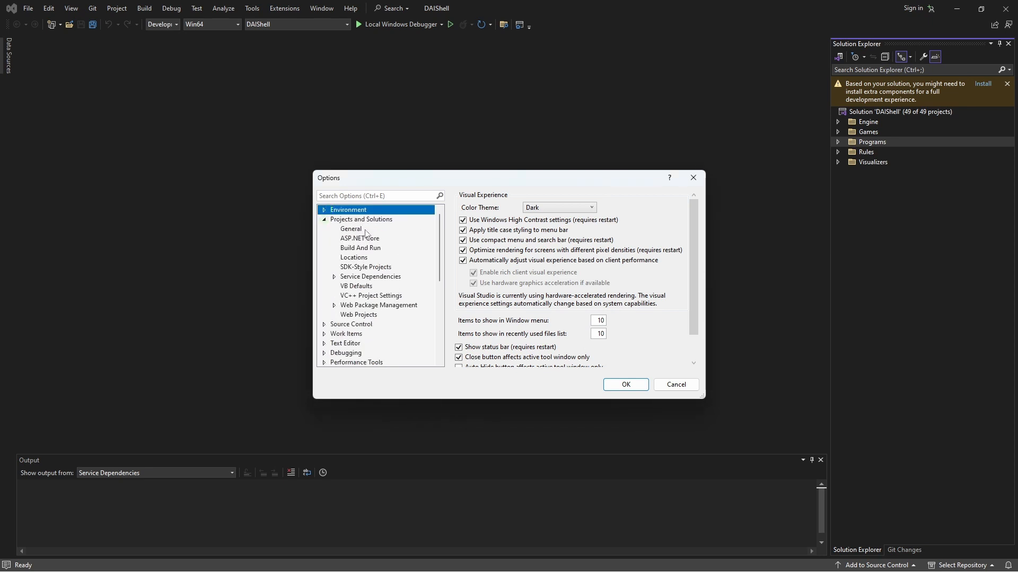
pyautogui.click(350, 228)
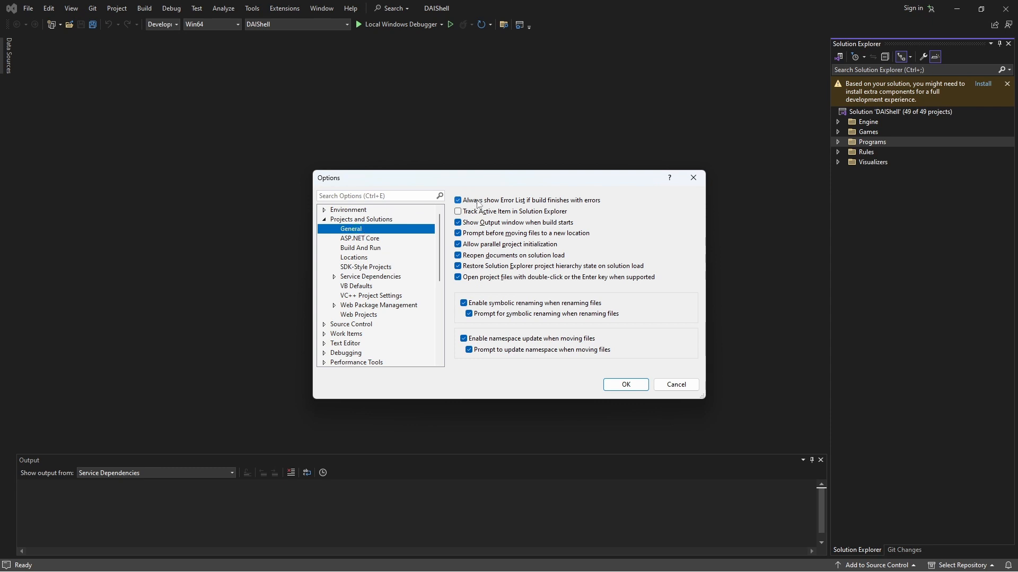
pyautogui.moveTo(555, 201)
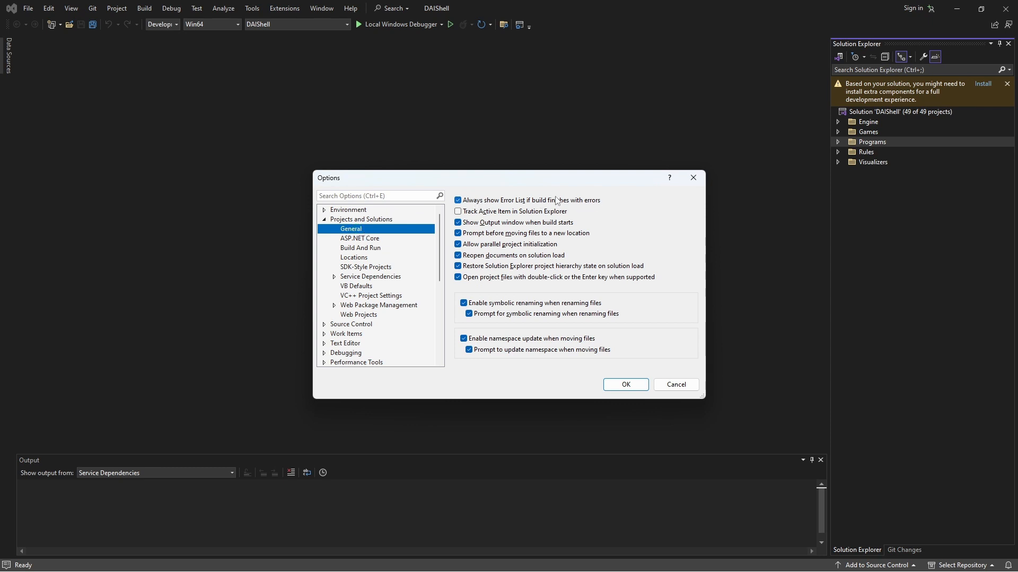
pyautogui.click(458, 200)
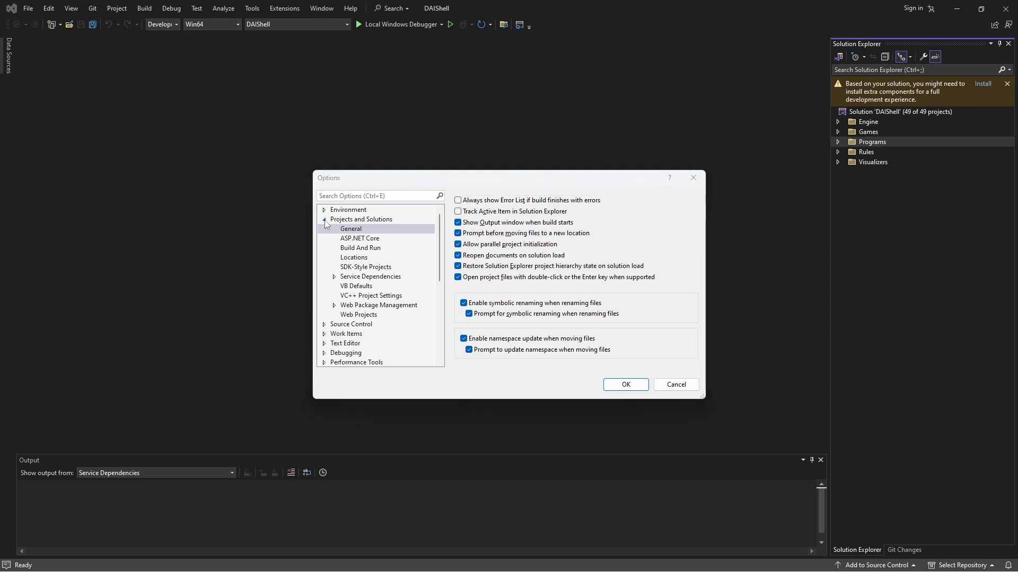
# Step: In Text Editor > All Languages > Scroll Bars, select 'Use map mode for vertical scroll bar'
pyautogui.click(324, 219)
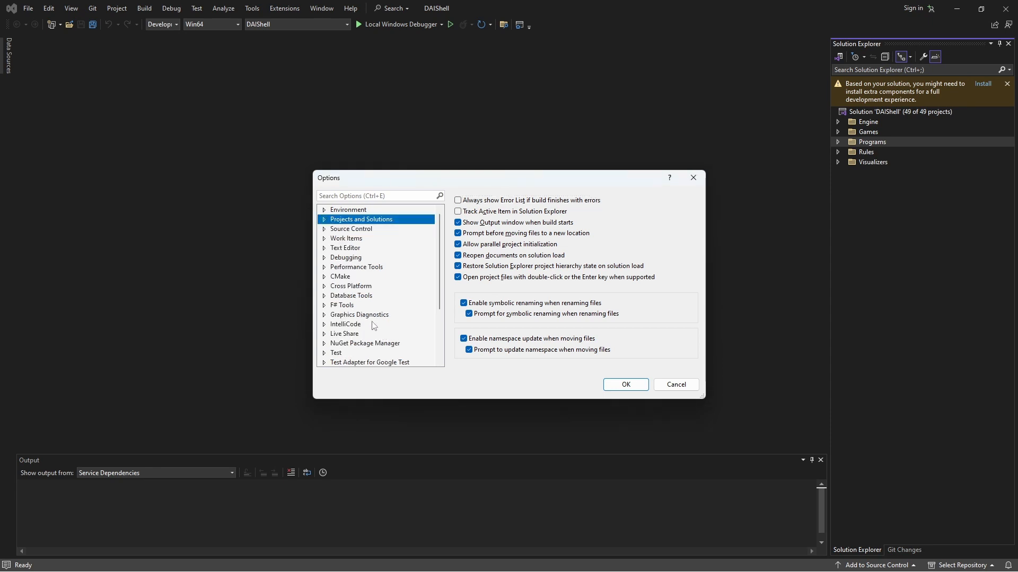
pyautogui.moveTo(322, 252)
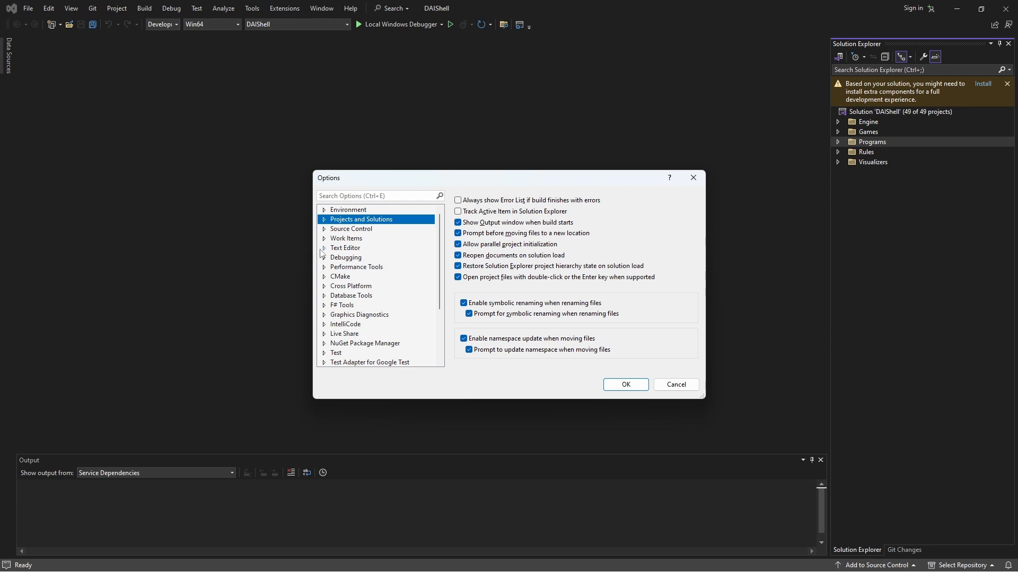
pyautogui.click(324, 248)
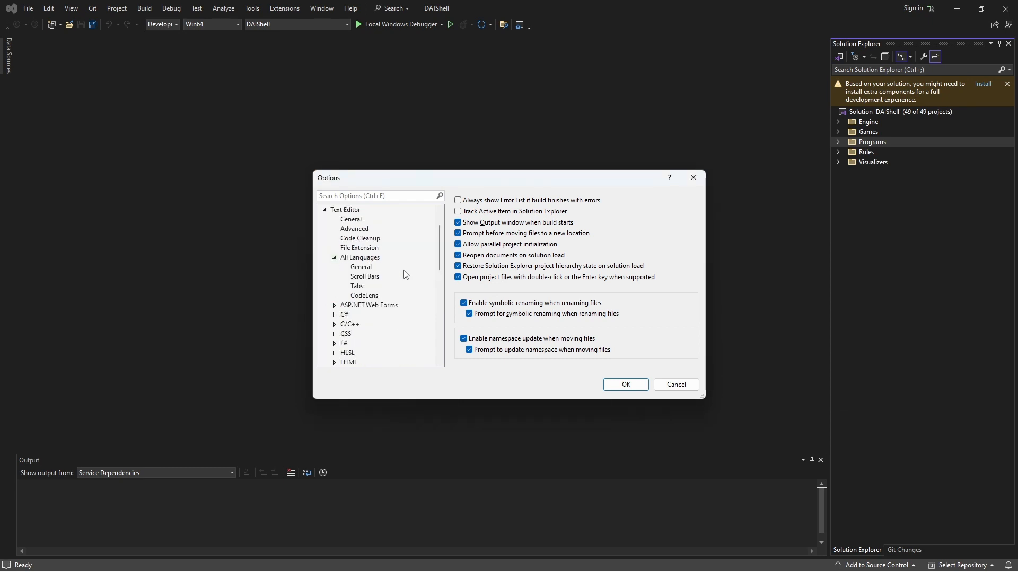
pyautogui.click(365, 277)
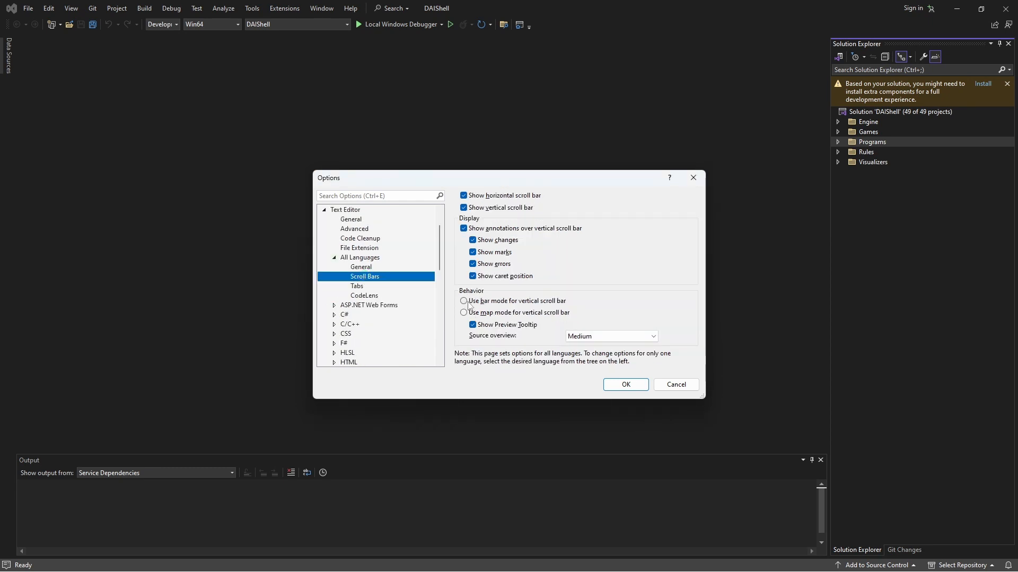
pyautogui.click(463, 313)
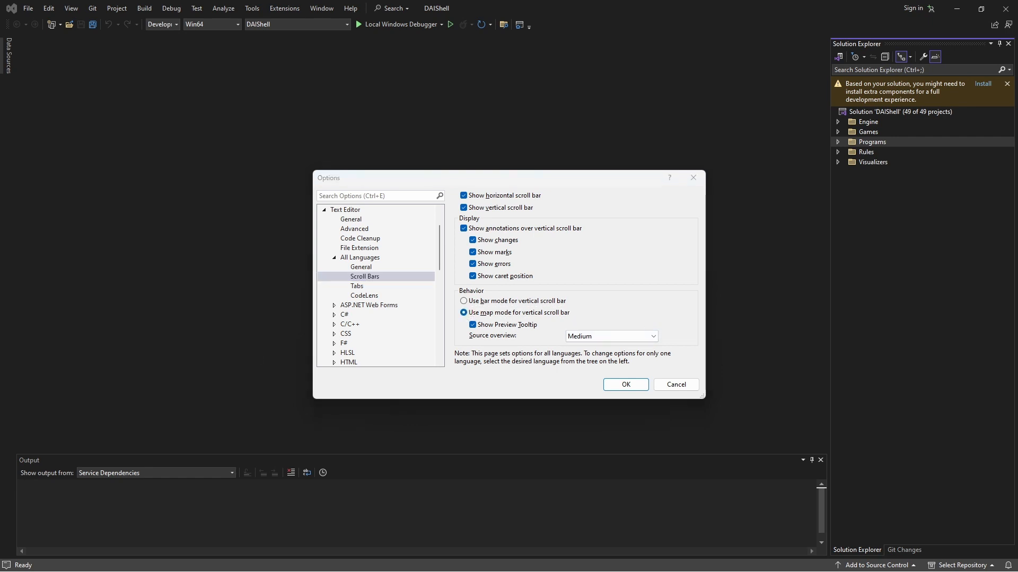
pyautogui.moveTo(419, 214)
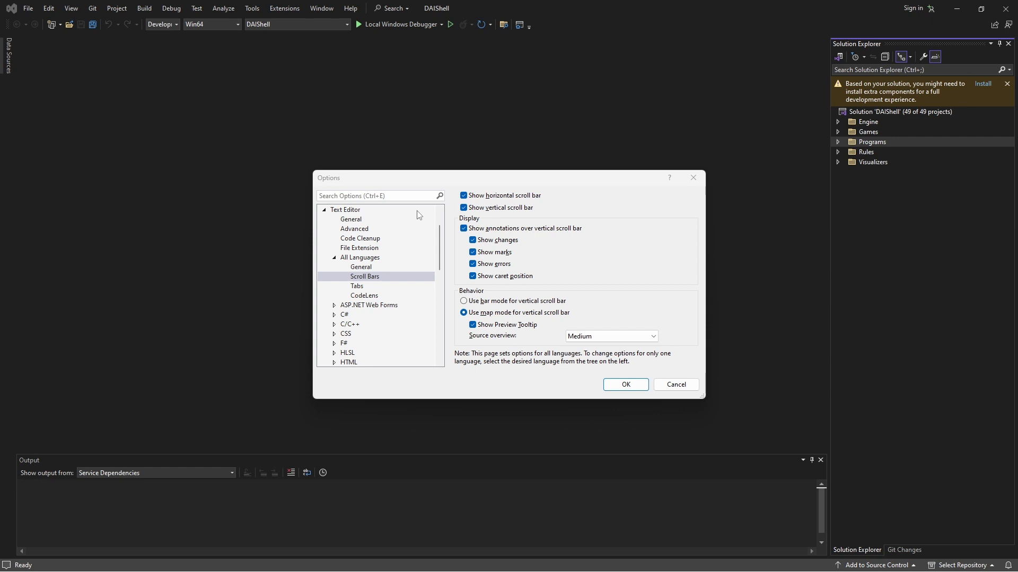
# Step: In Text Editor > C/C++ > Advanced, set Disable External Dependencies Folders to True, then review the View page
pyautogui.click(350, 324)
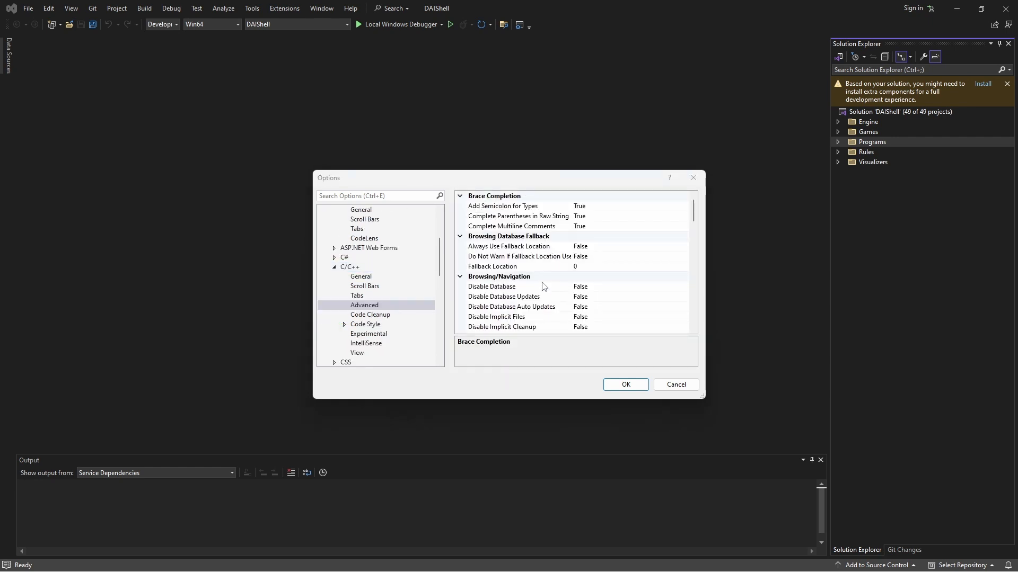
pyautogui.scroll(-3)
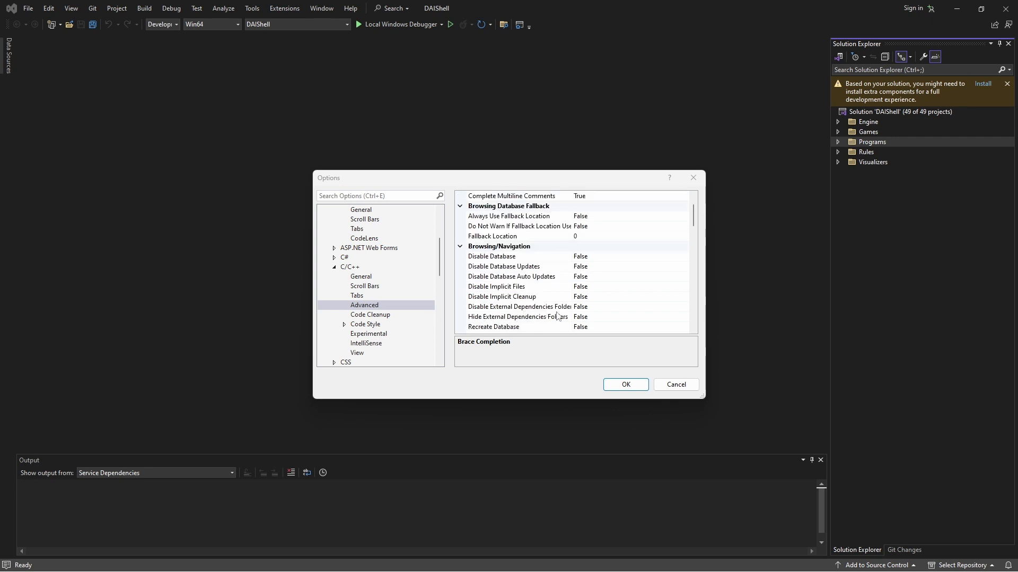
pyautogui.moveTo(647, 320)
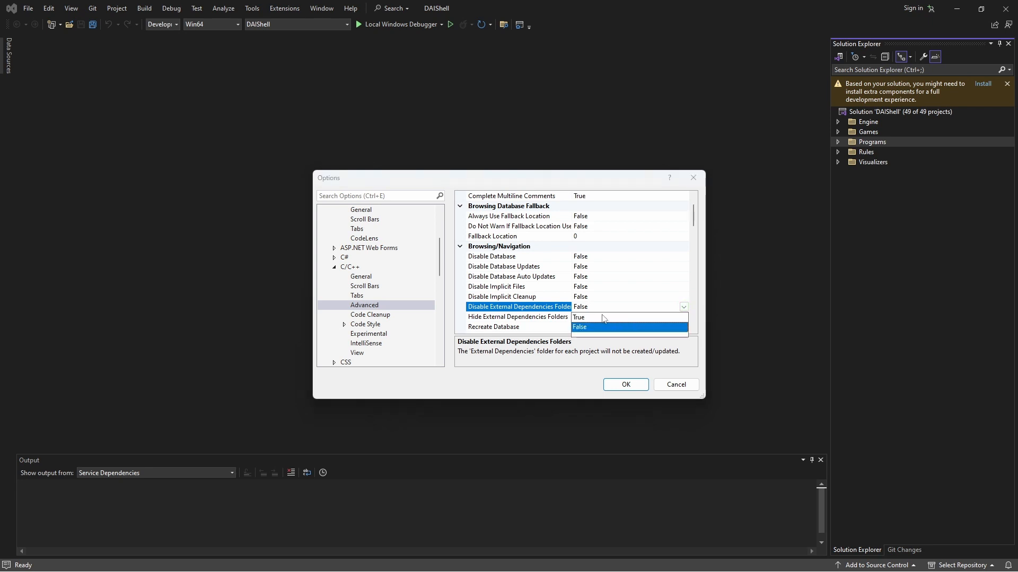
pyautogui.click(581, 318)
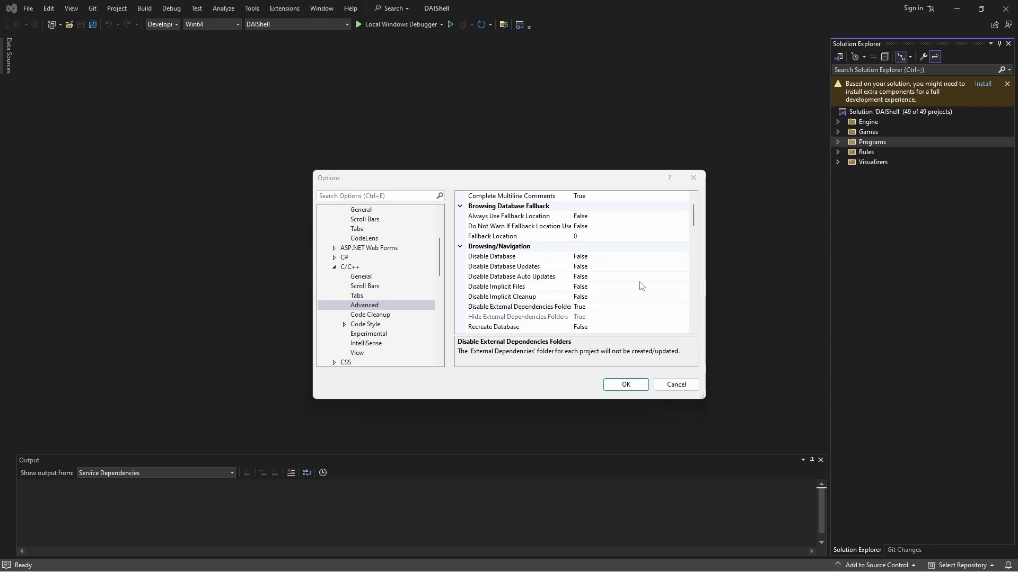
pyautogui.scroll(-3)
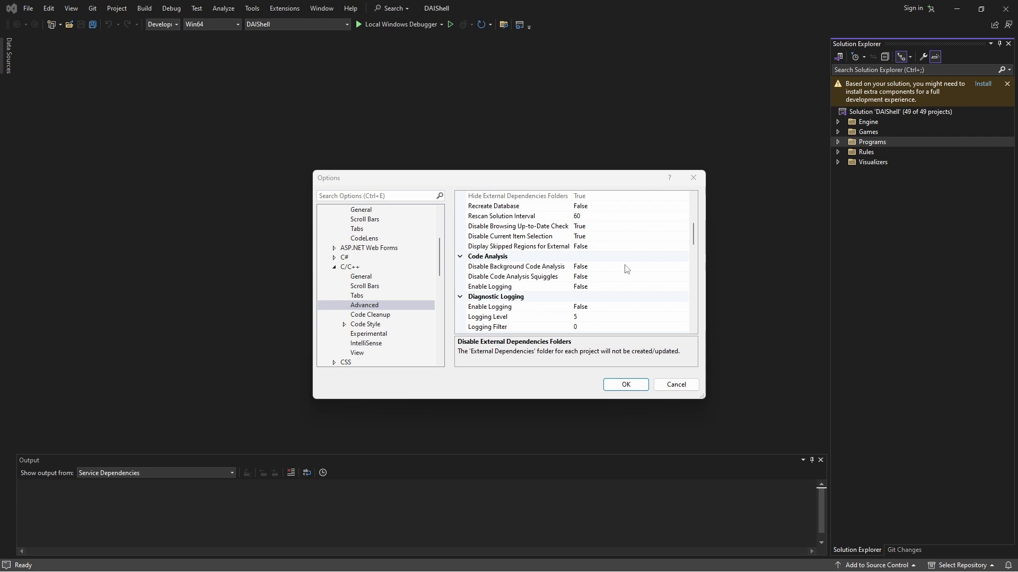
pyautogui.scroll(-3)
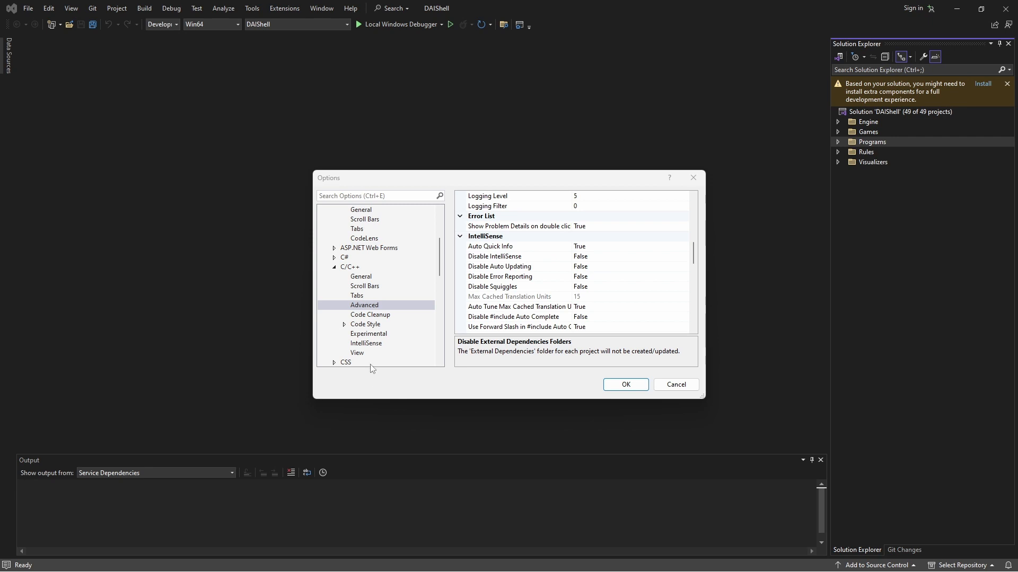
pyautogui.click(356, 353)
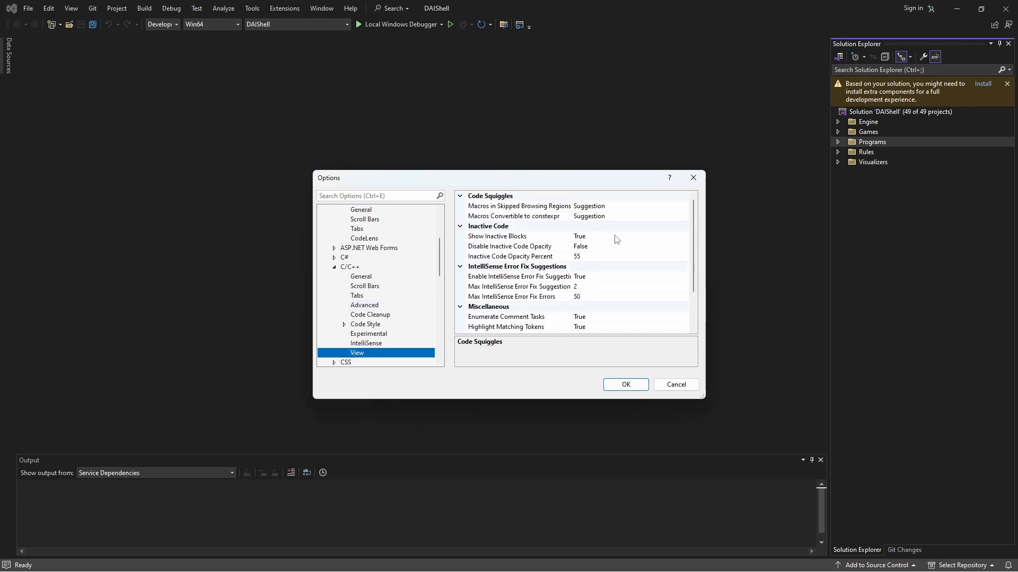
pyautogui.click(335, 267)
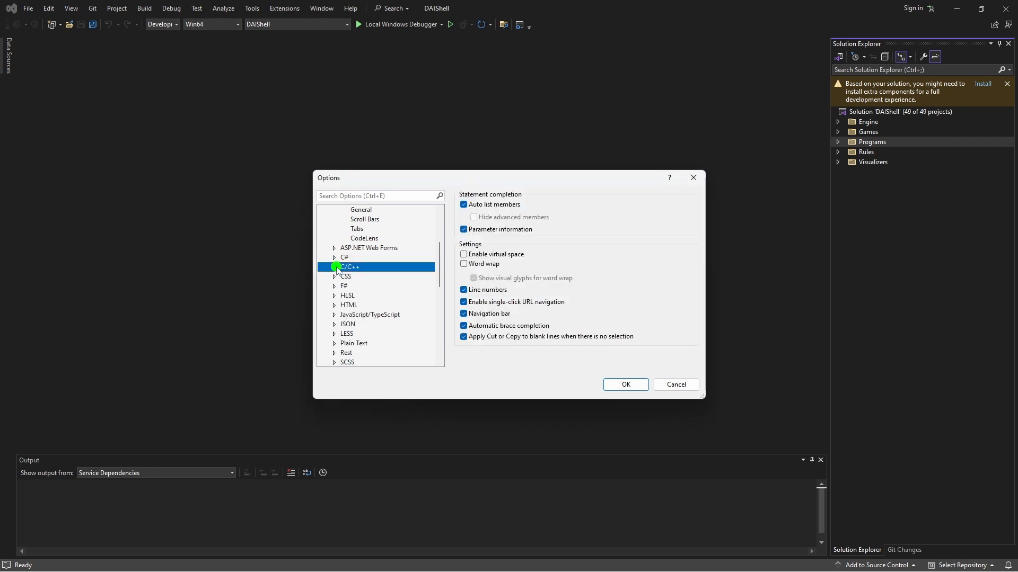
# Step: In Debugging > General, uncheck Enable Hot Reload and confirm with OK
pyautogui.scroll(-3)
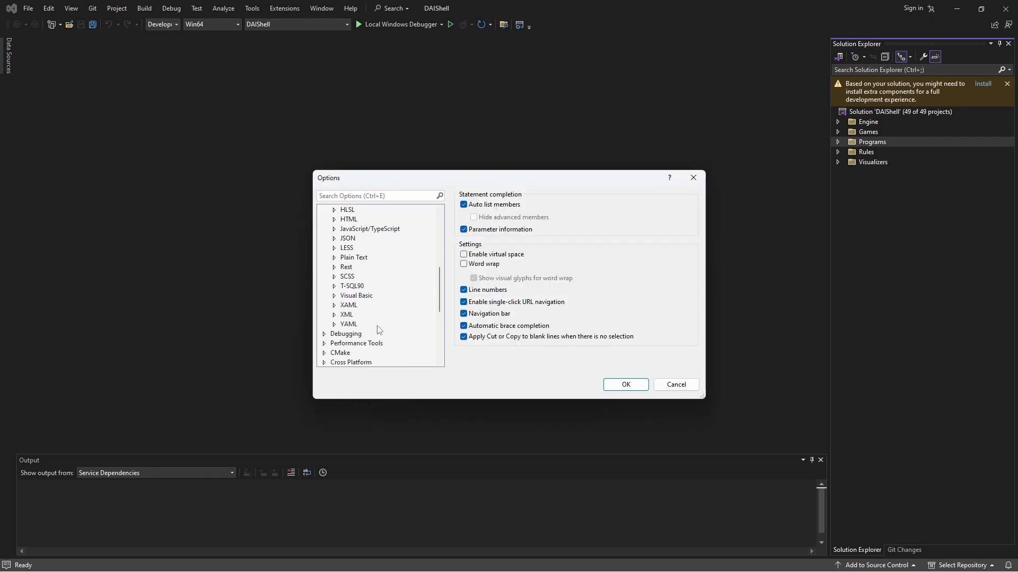
pyautogui.click(334, 333)
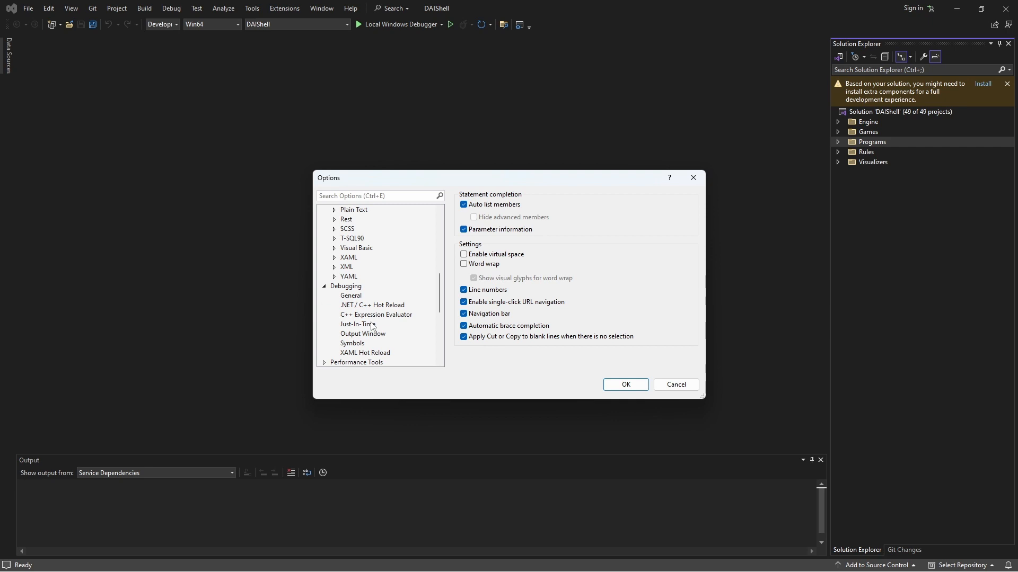
pyautogui.click(350, 294)
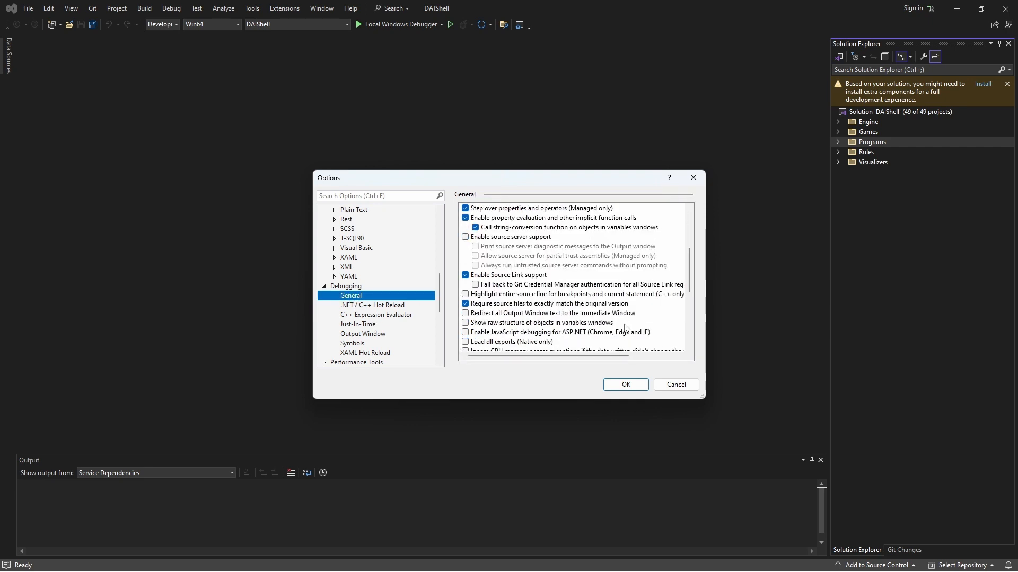
pyautogui.scroll(-3)
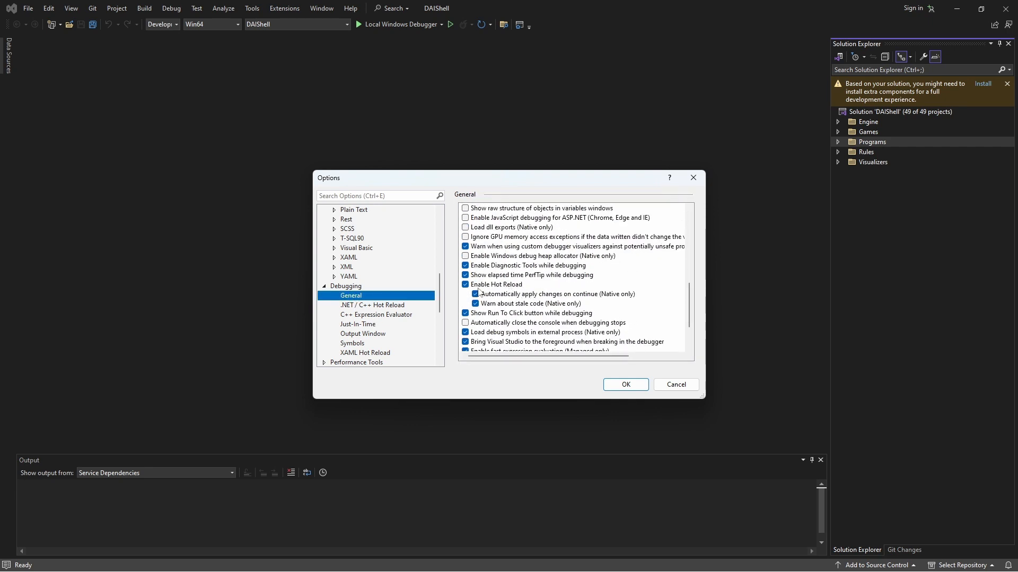
pyautogui.click(464, 284)
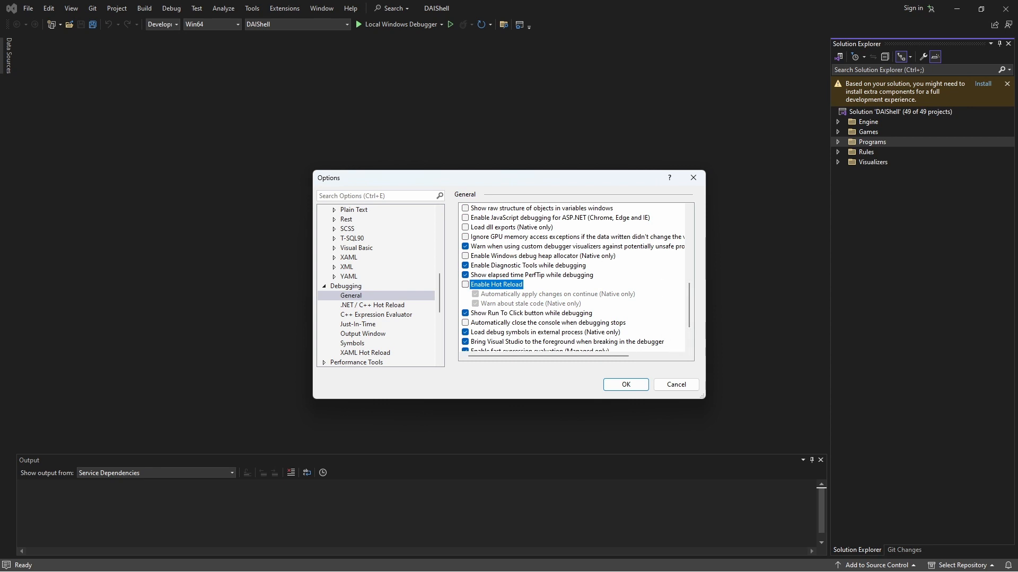
pyautogui.click(625, 384)
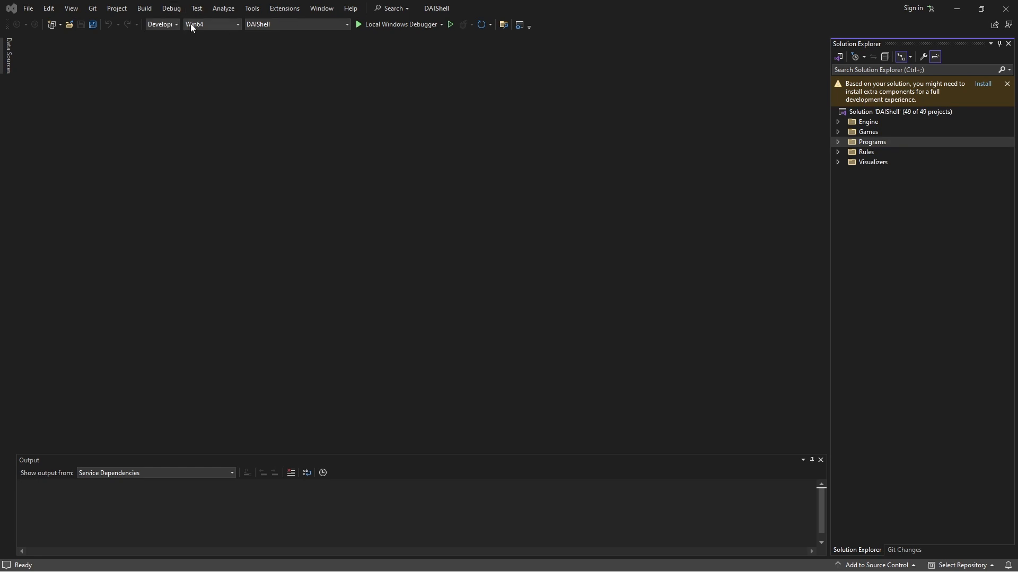
pyautogui.moveTo(628, 38)
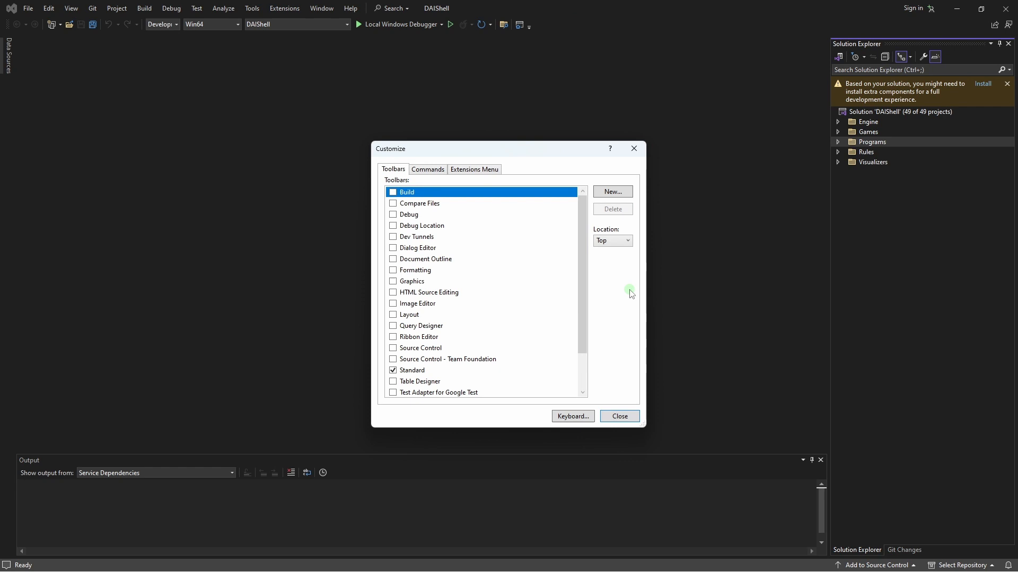
# Step: Set the Standard toolbar's Solution Configurations box to width 200 and close Customize
pyautogui.click(427, 168)
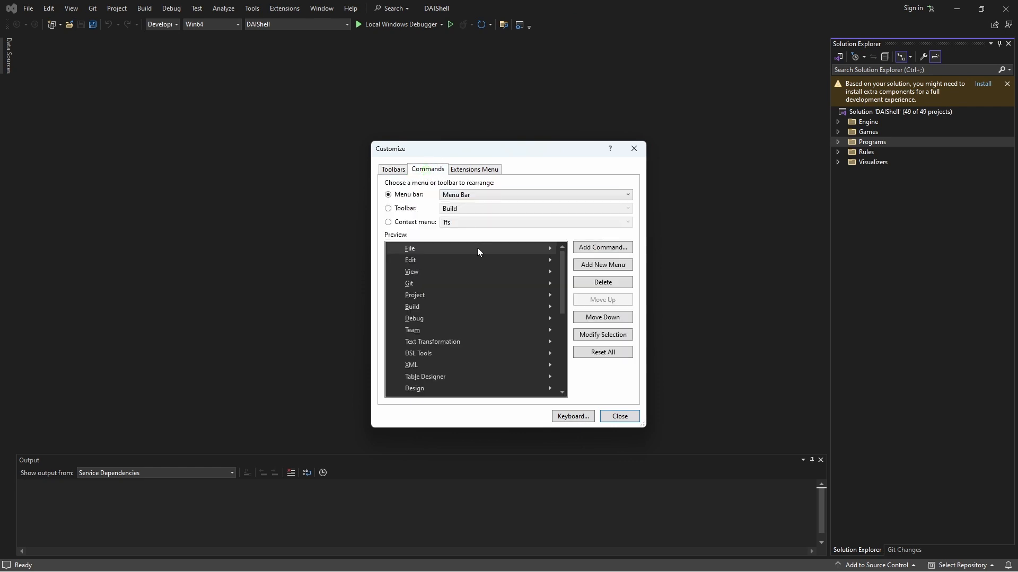
pyautogui.click(388, 208)
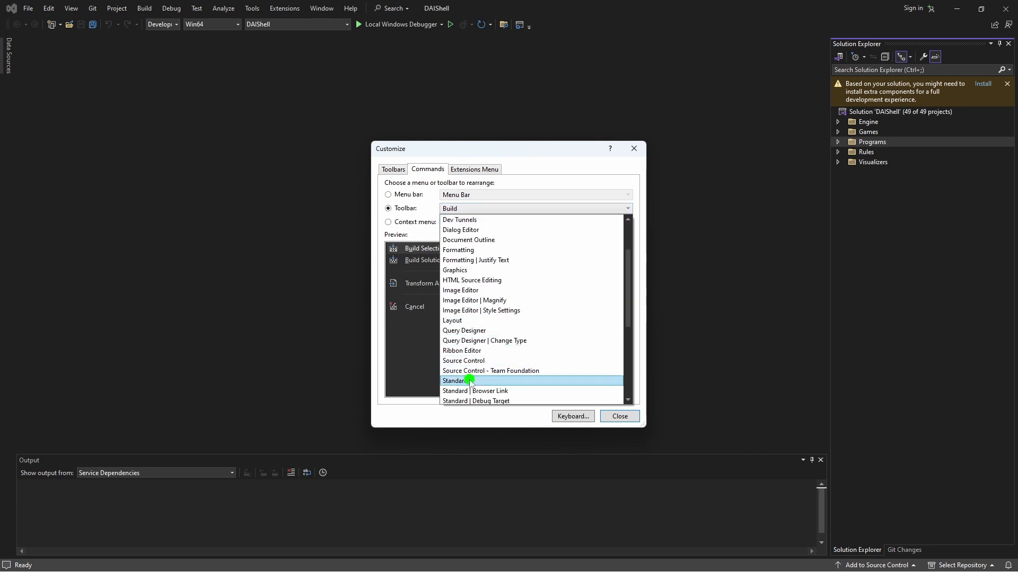
pyautogui.click(455, 381)
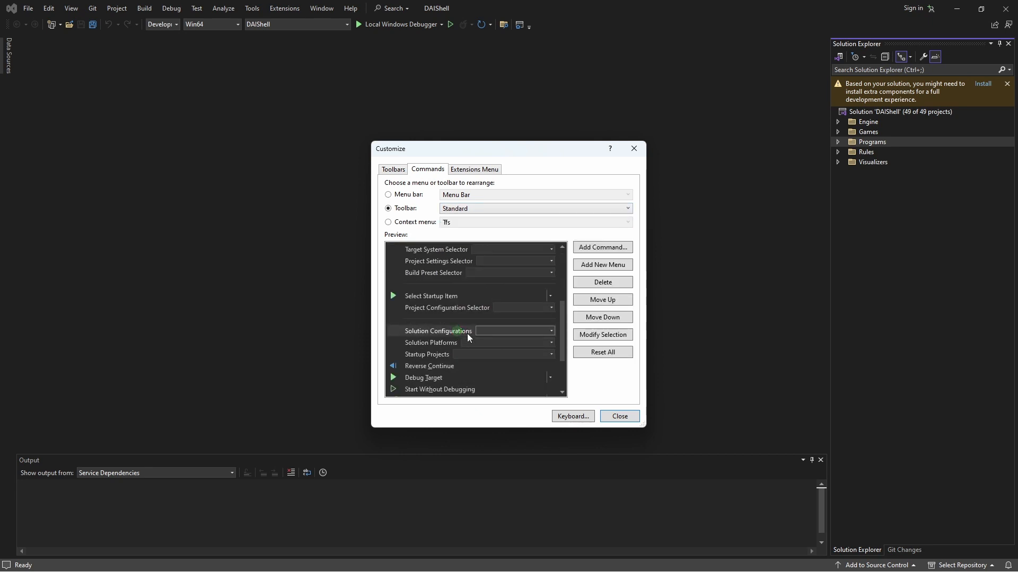
pyautogui.click(602, 335)
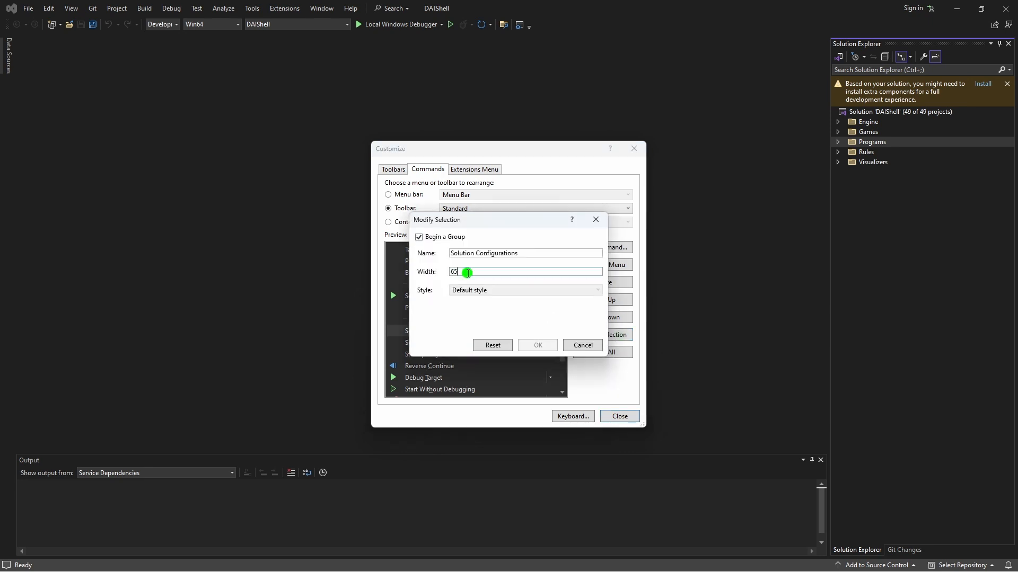
pyautogui.write('200')
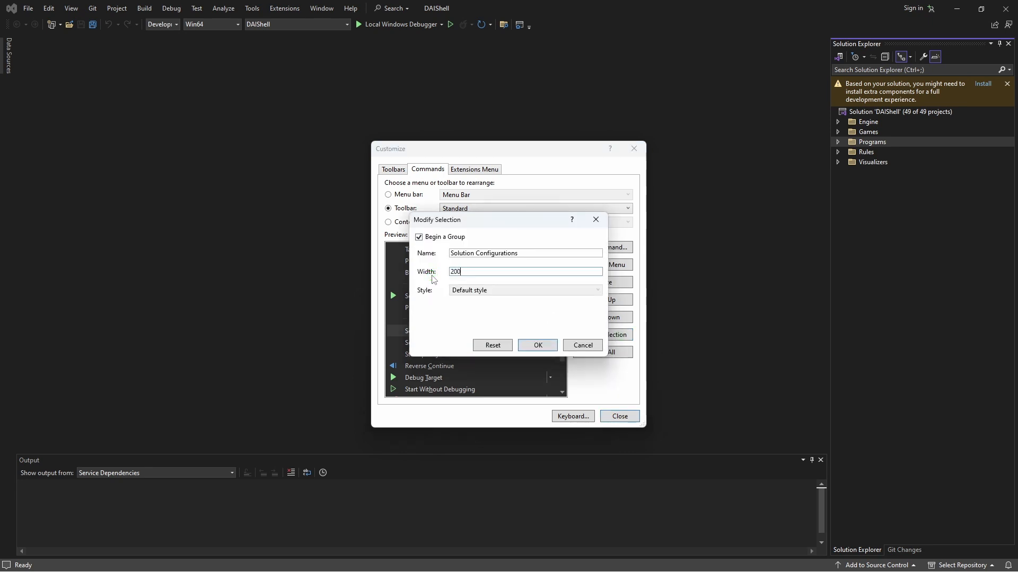
pyautogui.click(537, 346)
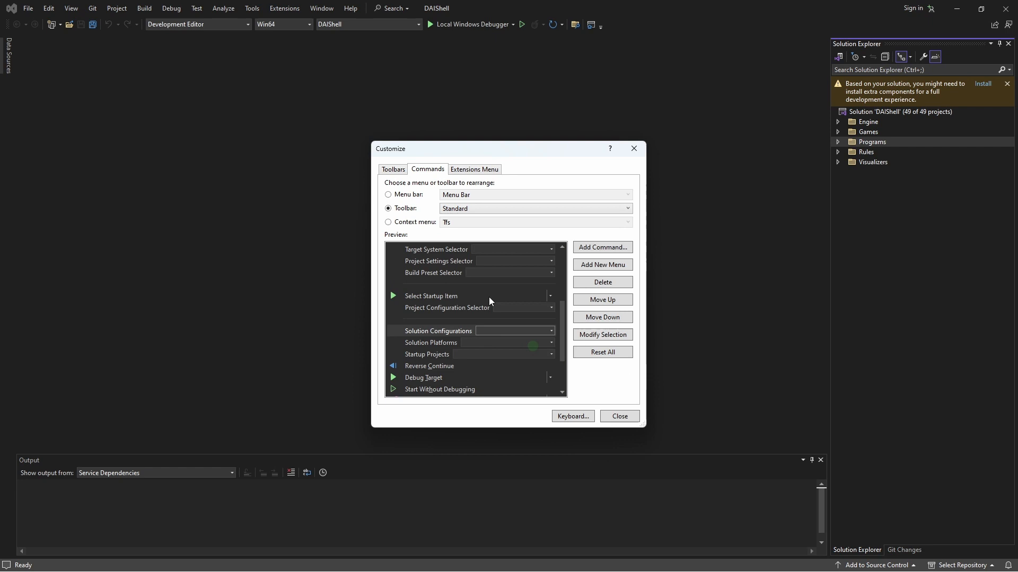
pyautogui.click(619, 415)
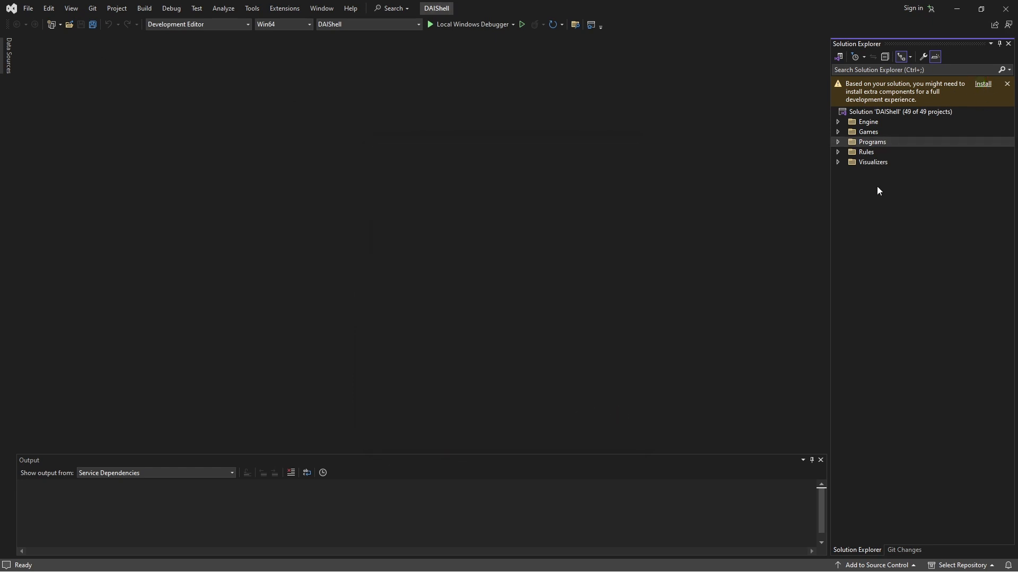
pyautogui.moveTo(983, 86)
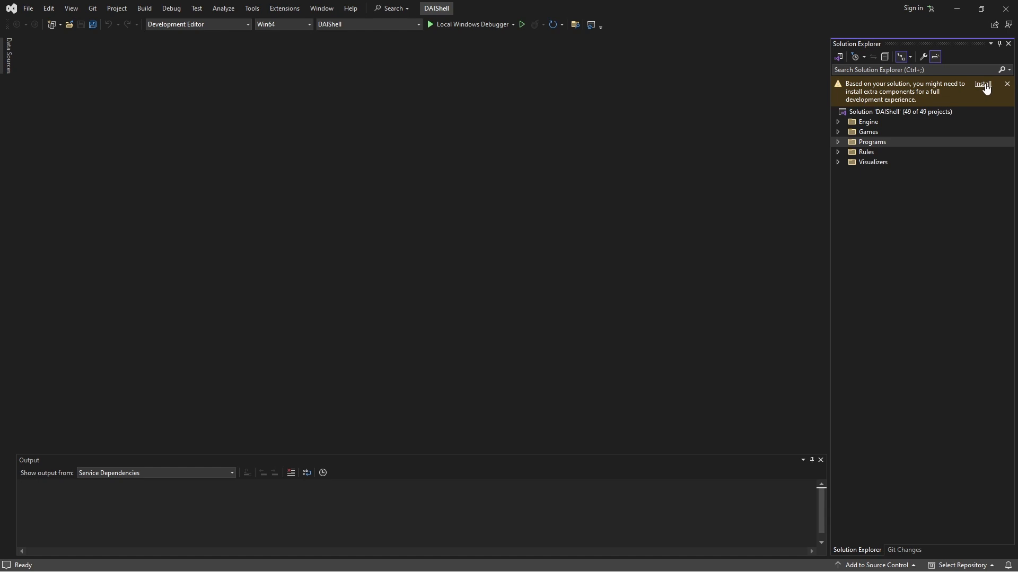
pyautogui.moveTo(986, 88)
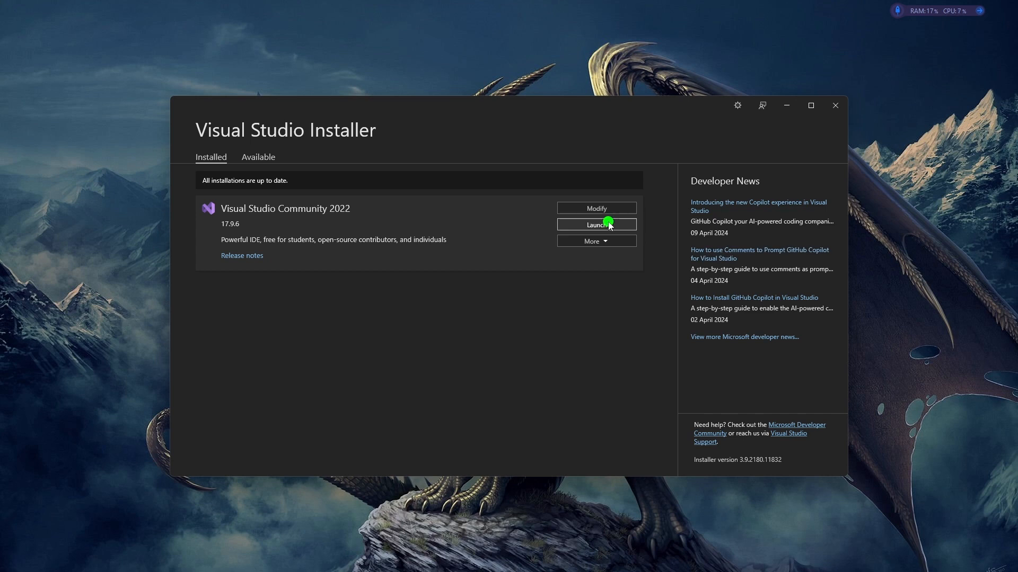
# Step: Launch Visual Studio Community 2022 from the installer
pyautogui.click(596, 225)
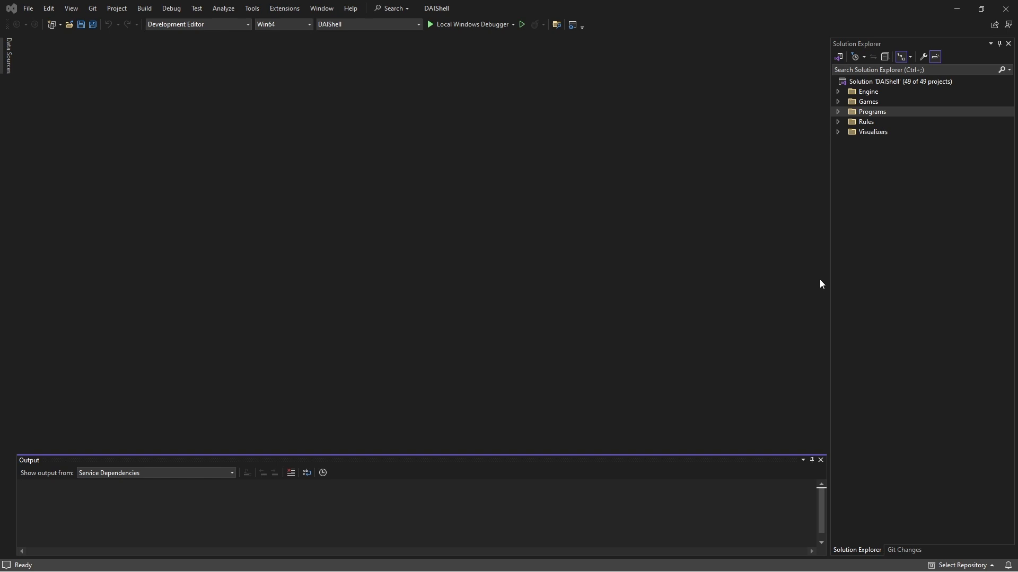
pyautogui.moveTo(797, 224)
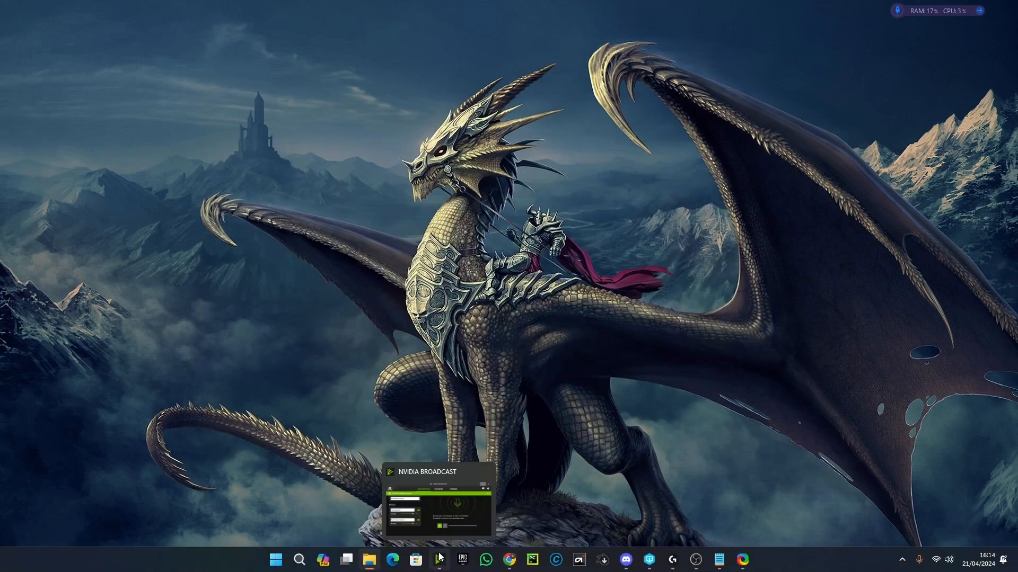
# Step: Browse File Explorer to UE_5.3\Engine\Extras\UnrealVS\VS2022
pyautogui.rightClick(375, 560)
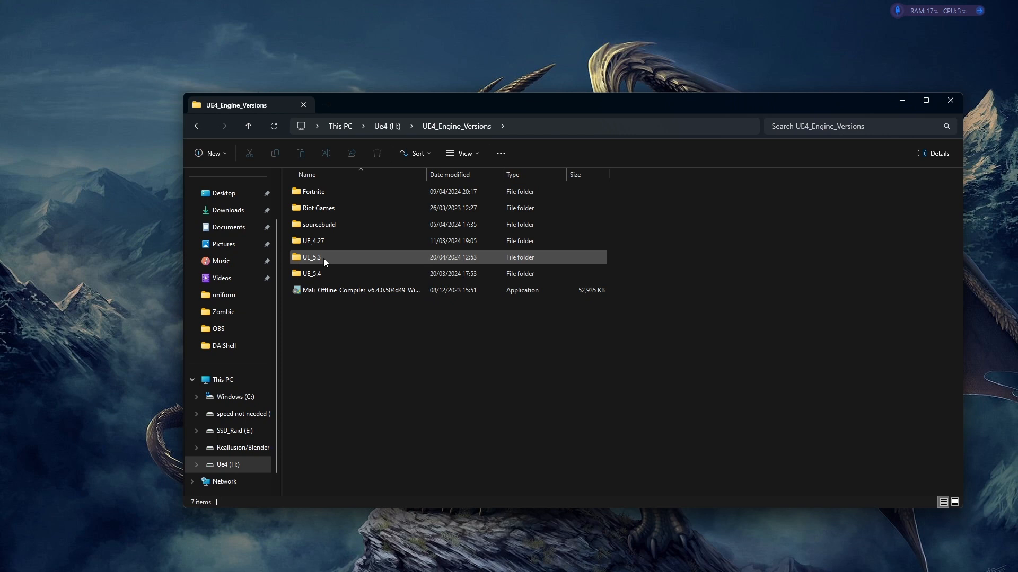
pyautogui.doubleClick(312, 256)
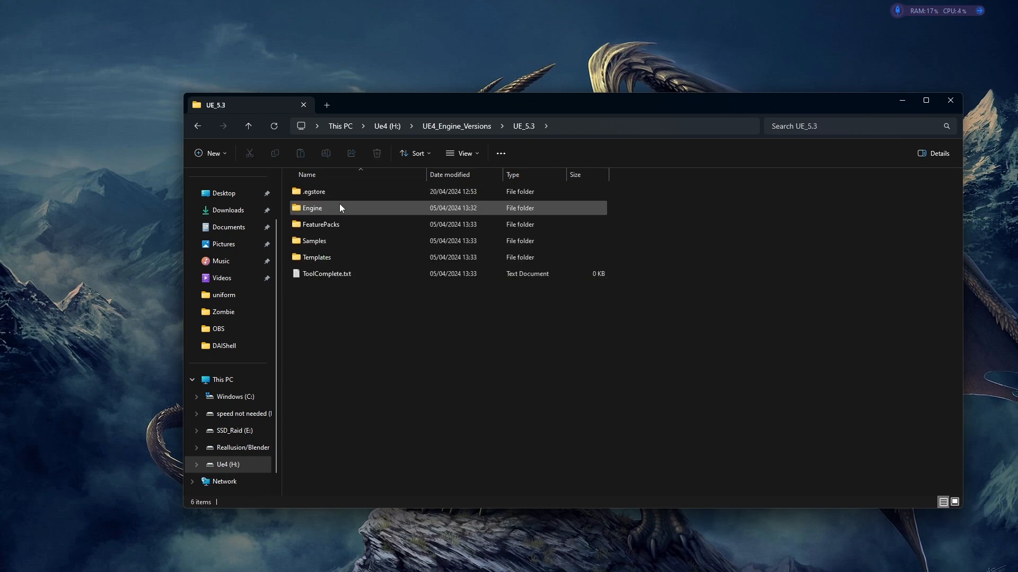
pyautogui.moveTo(351, 214)
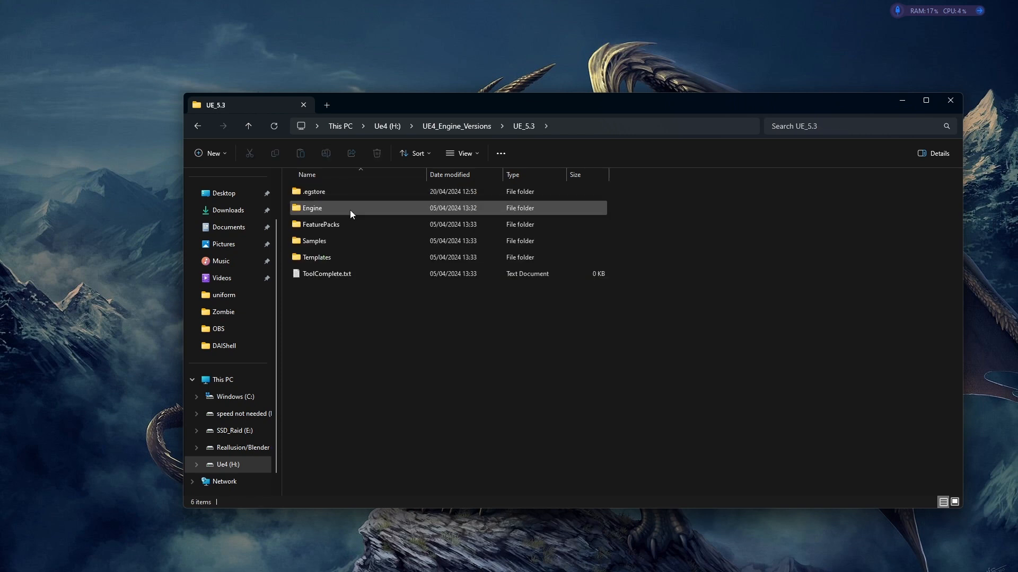
pyautogui.doubleClick(312, 208)
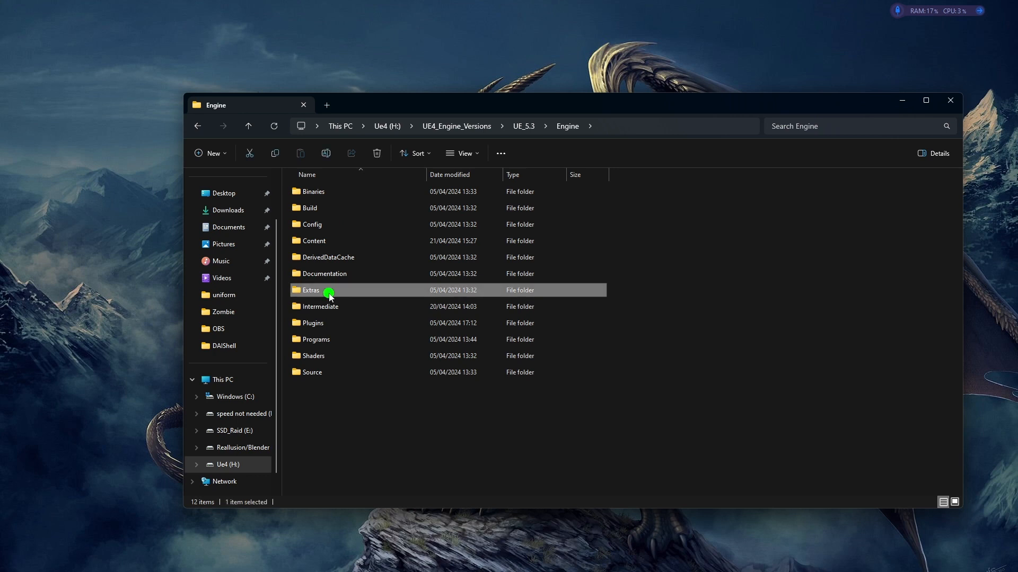
pyautogui.doubleClick(312, 290)
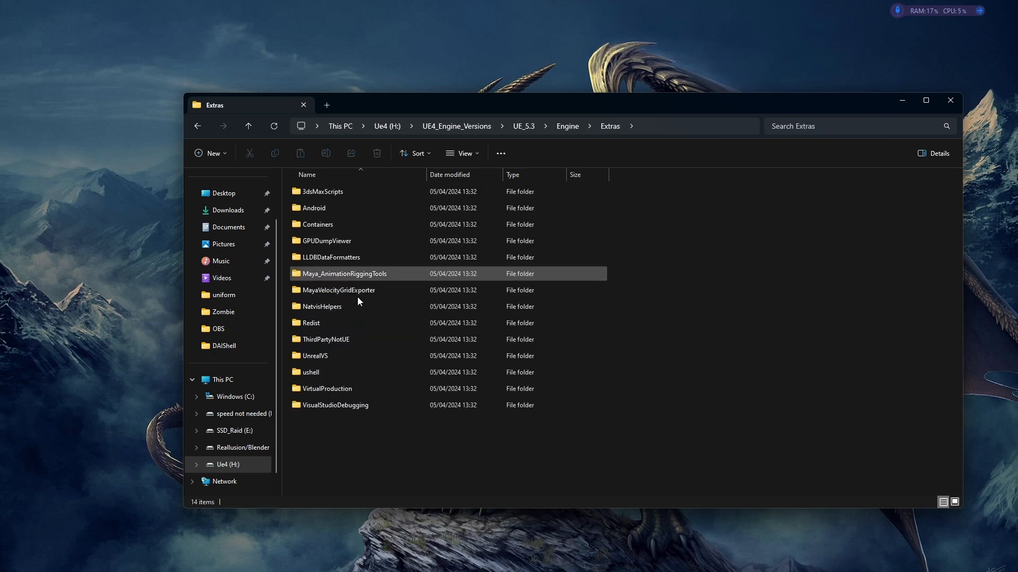
pyautogui.doubleClick(316, 356)
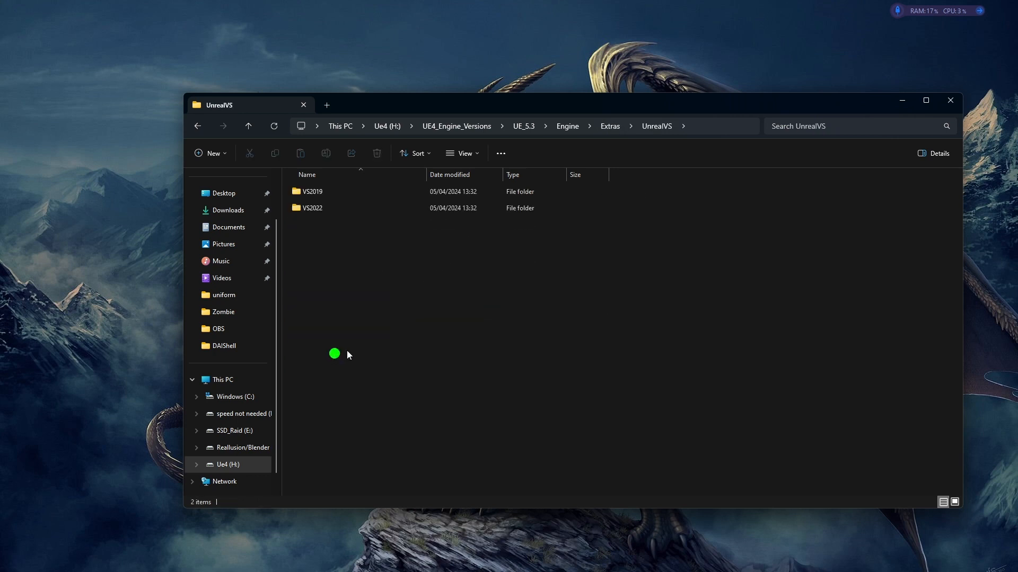
pyautogui.doubleClick(313, 207)
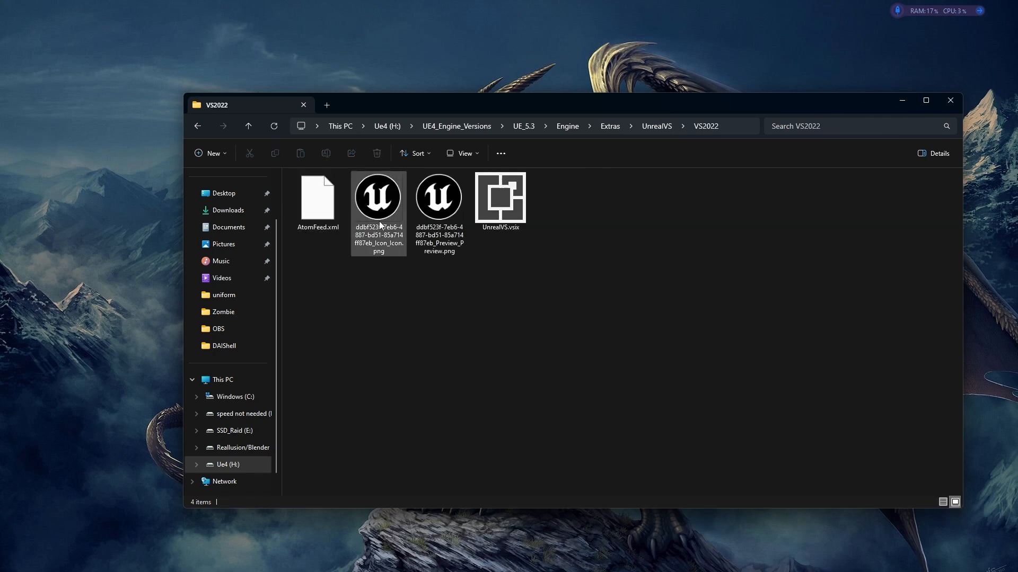
# Step: Run UnrealVS.vsix to install the extension and dismiss the Install Complete message
pyautogui.click(500, 198)
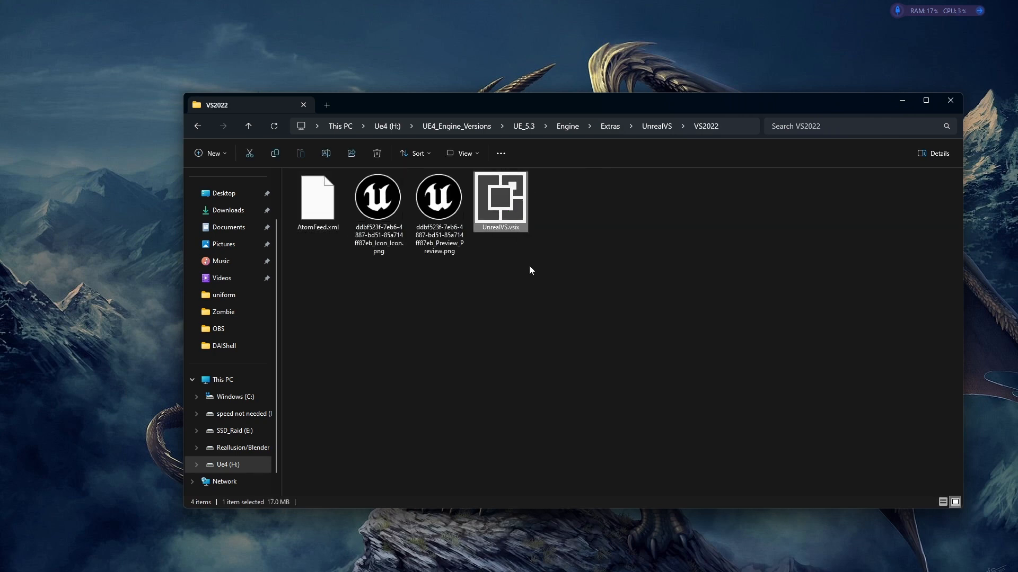
pyautogui.doubleClick(500, 195)
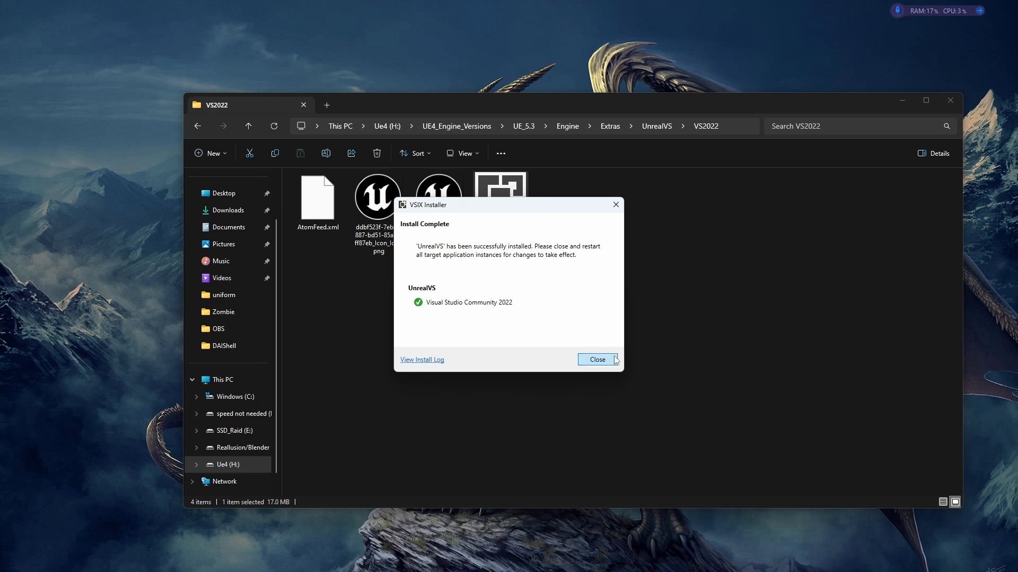
pyautogui.click(598, 359)
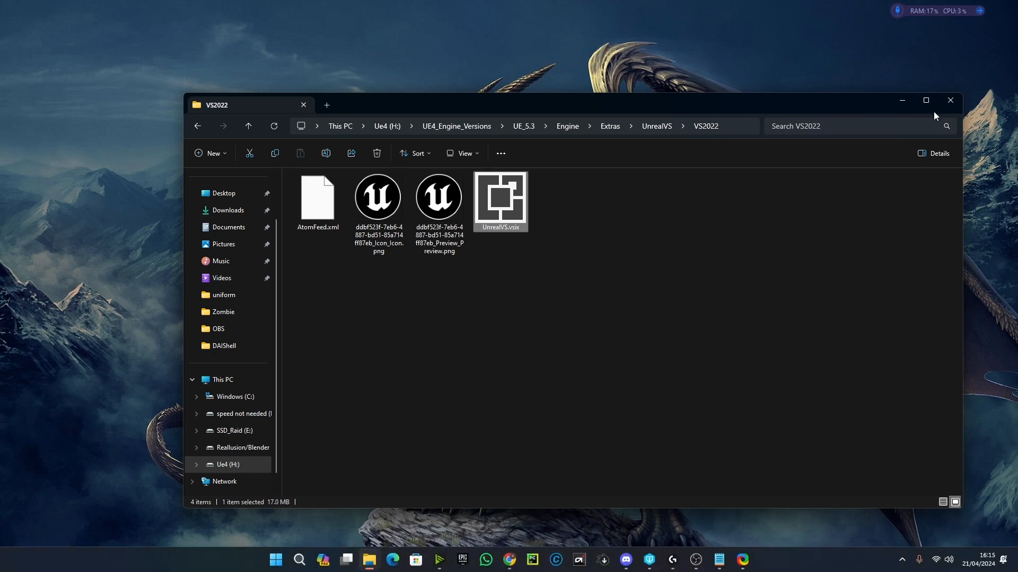
# Step: Close File Explorer and start Visual Studio 2022 from the Start menu
pyautogui.click(950, 100)
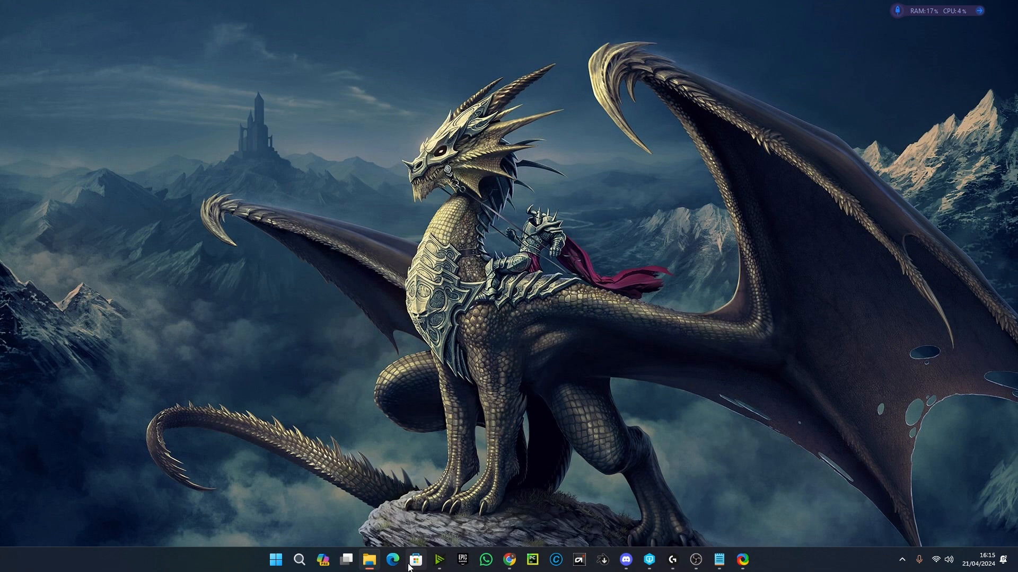
pyautogui.click(299, 560)
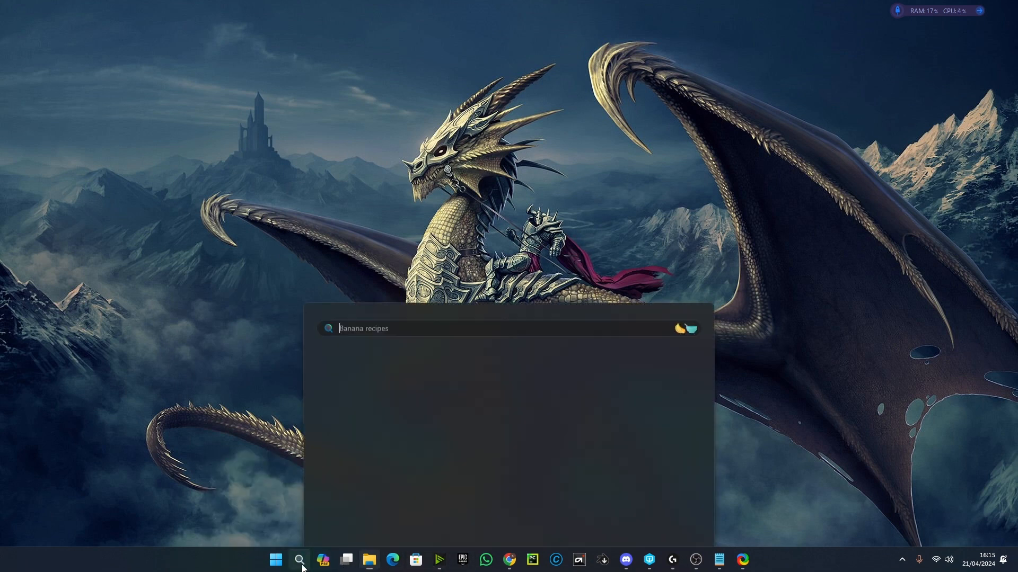
pyautogui.click(299, 560)
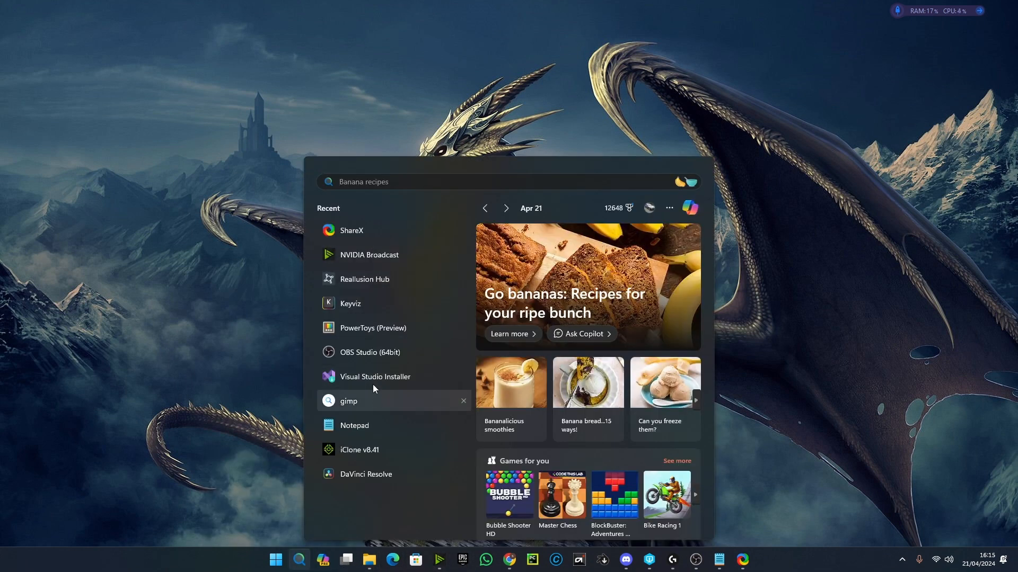
pyautogui.click(376, 378)
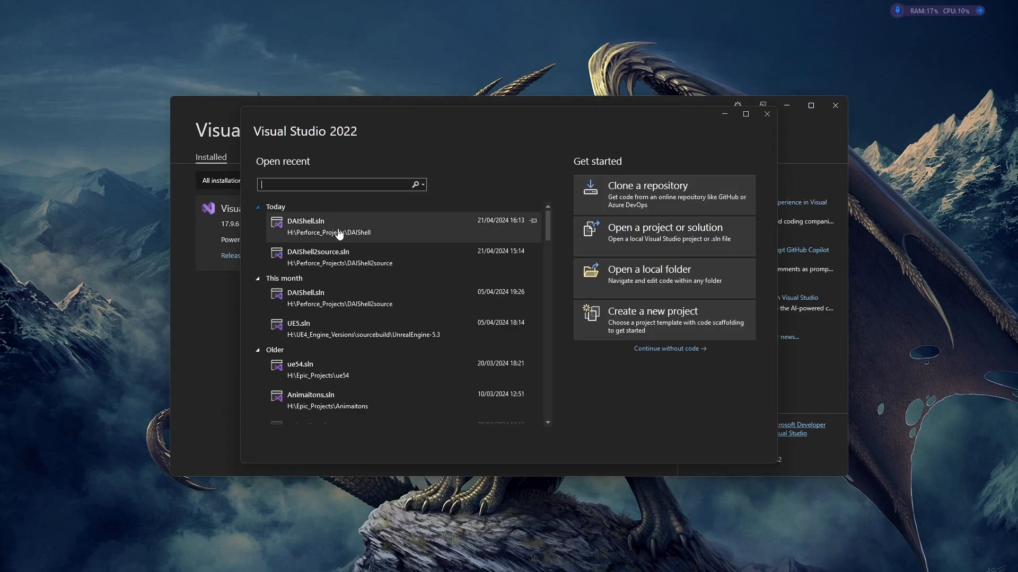
# Step: Open the recent DAIShell.sln solution
pyautogui.doubleClick(326, 226)
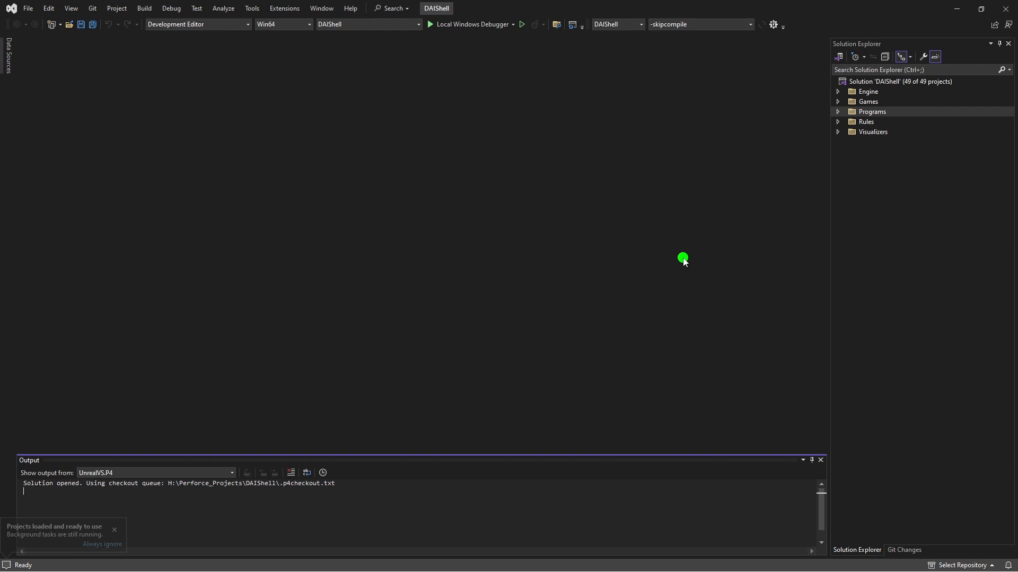
pyautogui.click(686, 24)
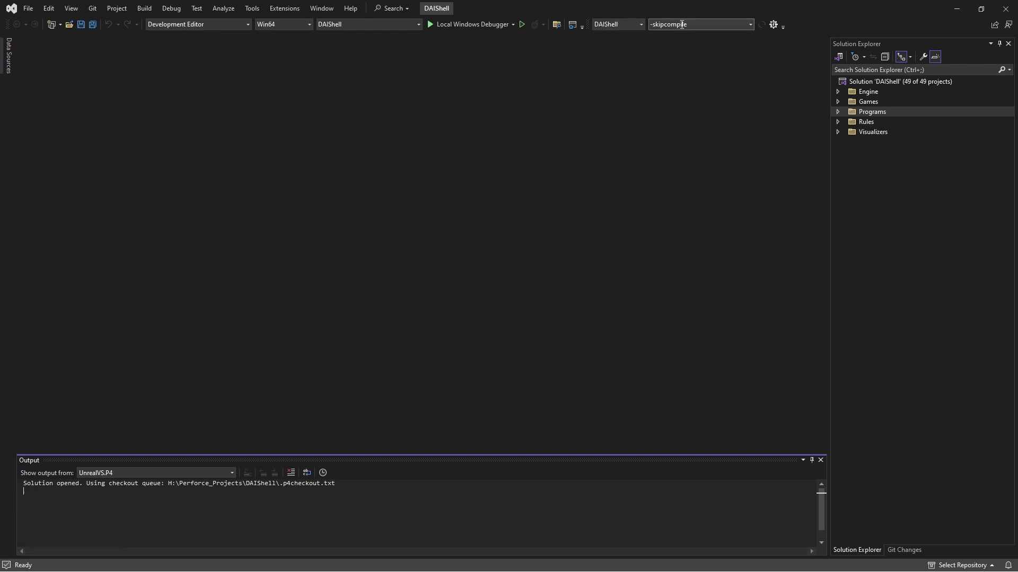
pyautogui.click(838, 102)
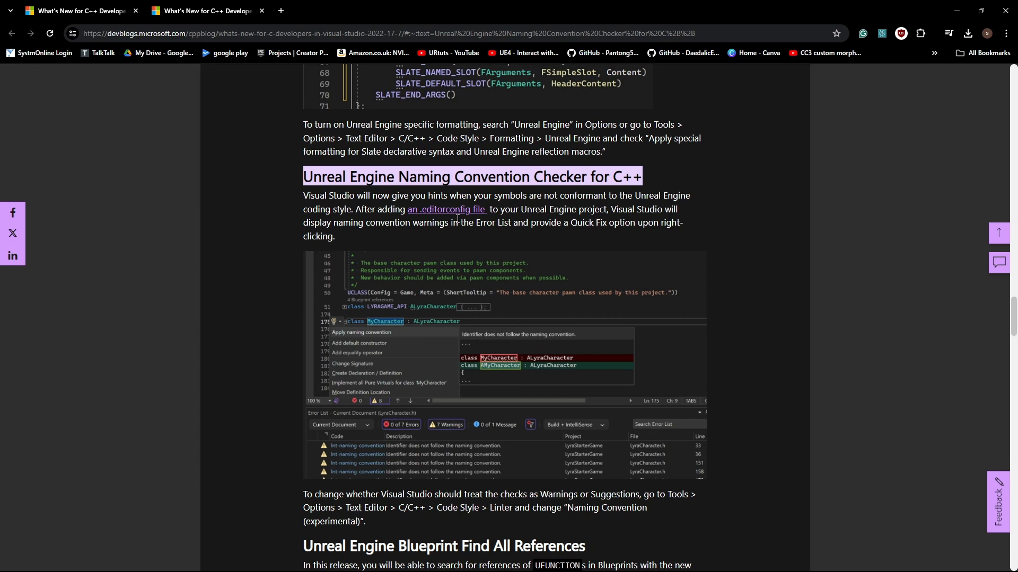
# Step: Show the blog's Unreal Engine Naming Convention Checker for C++ section in Chrome
pyautogui.click(446, 209)
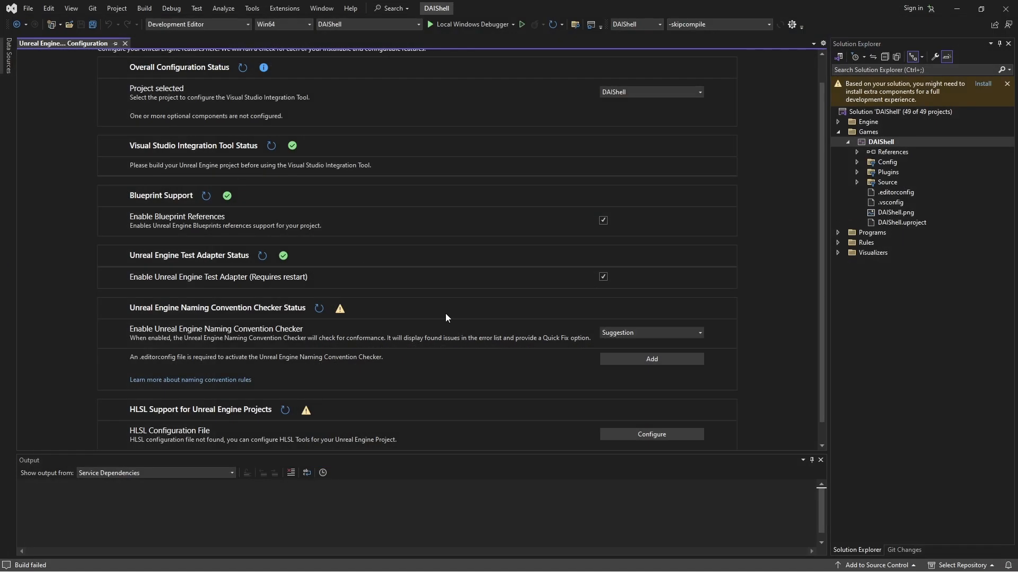
pyautogui.moveTo(643, 366)
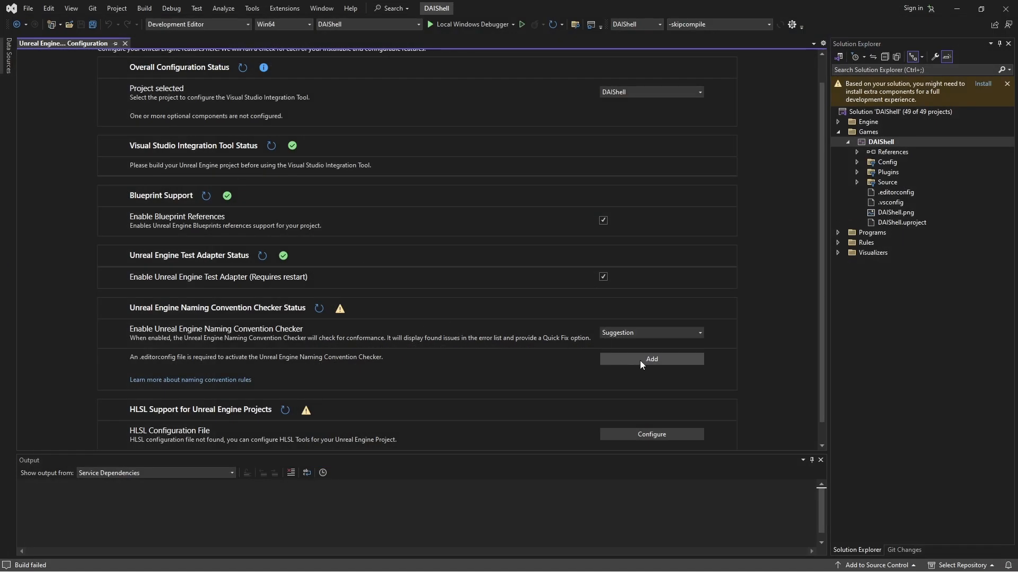
# Step: Add and save an .editorconfig in the DAIShell folder for the naming convention checker
pyautogui.click(651, 358)
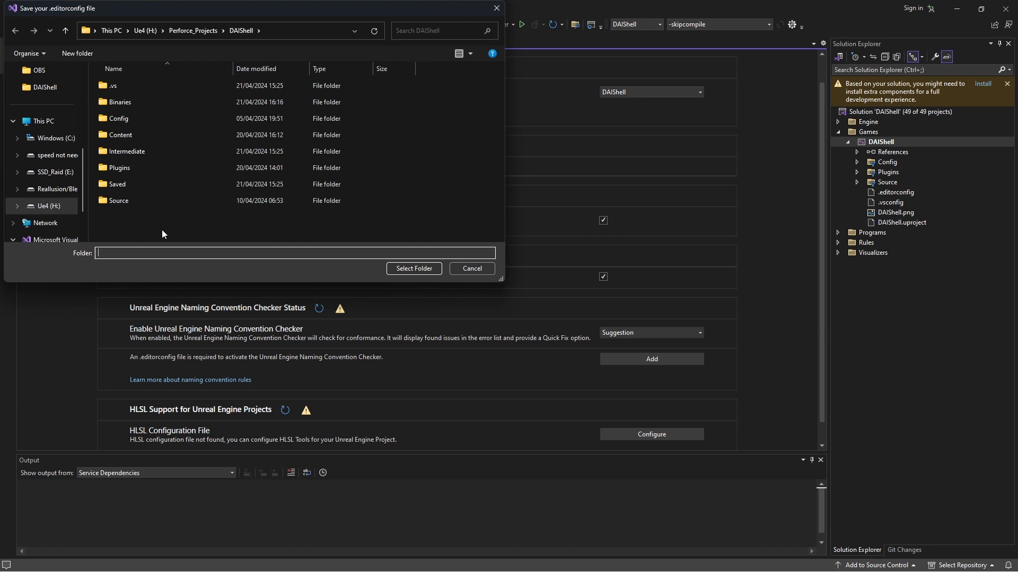
pyautogui.click(471, 268)
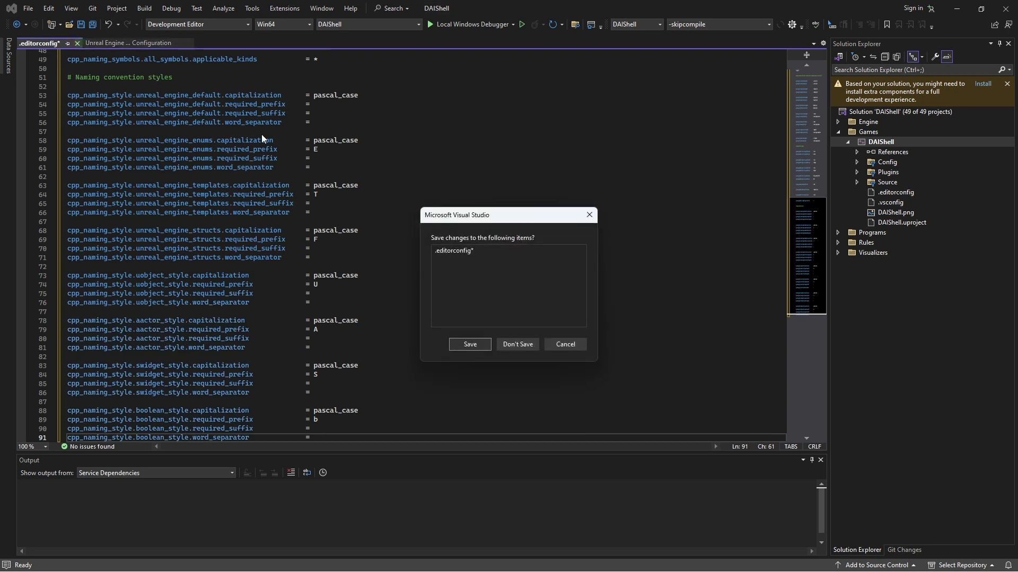
pyautogui.click(469, 344)
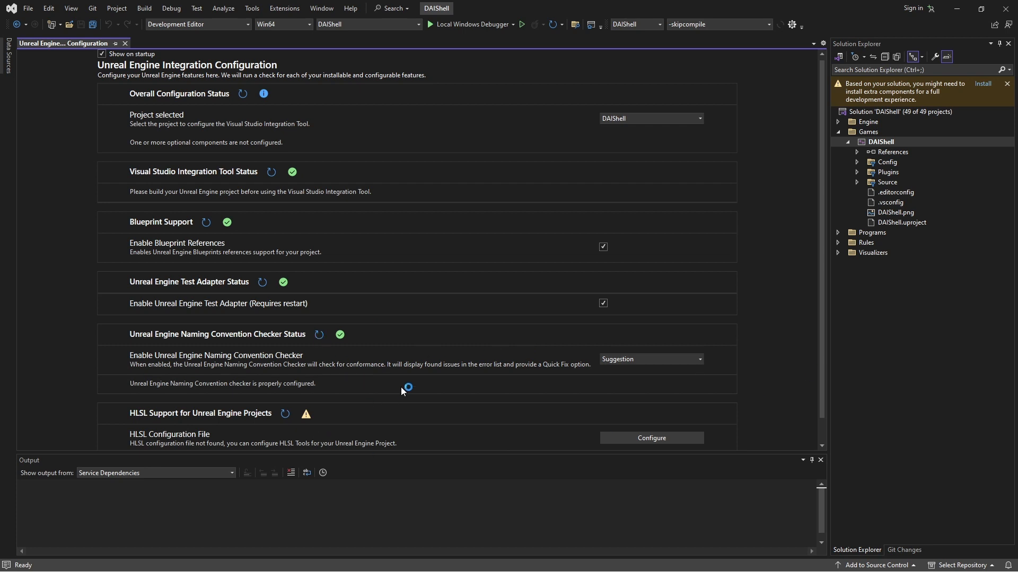
pyautogui.scroll(-3)
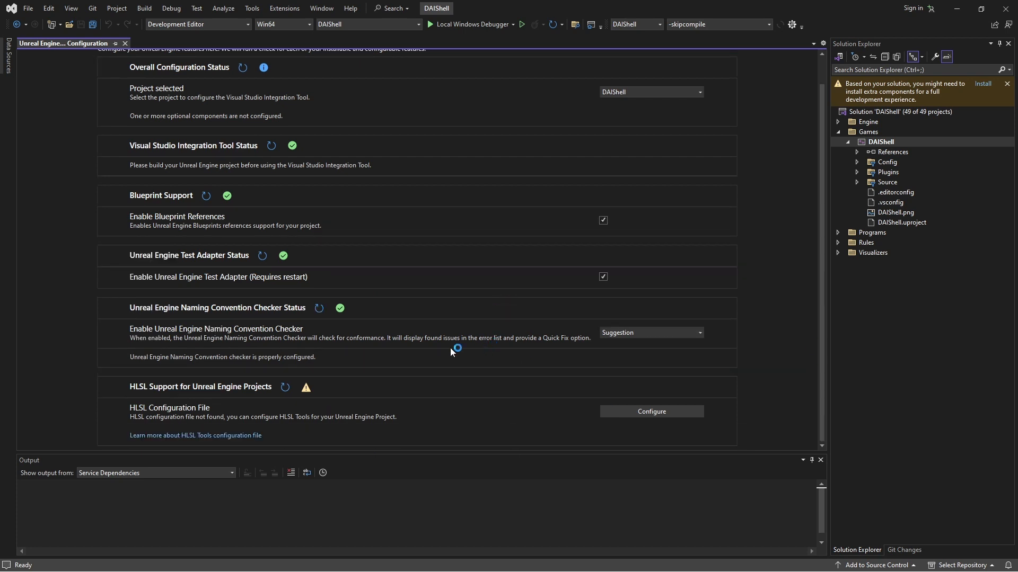
pyautogui.moveTo(238, 407)
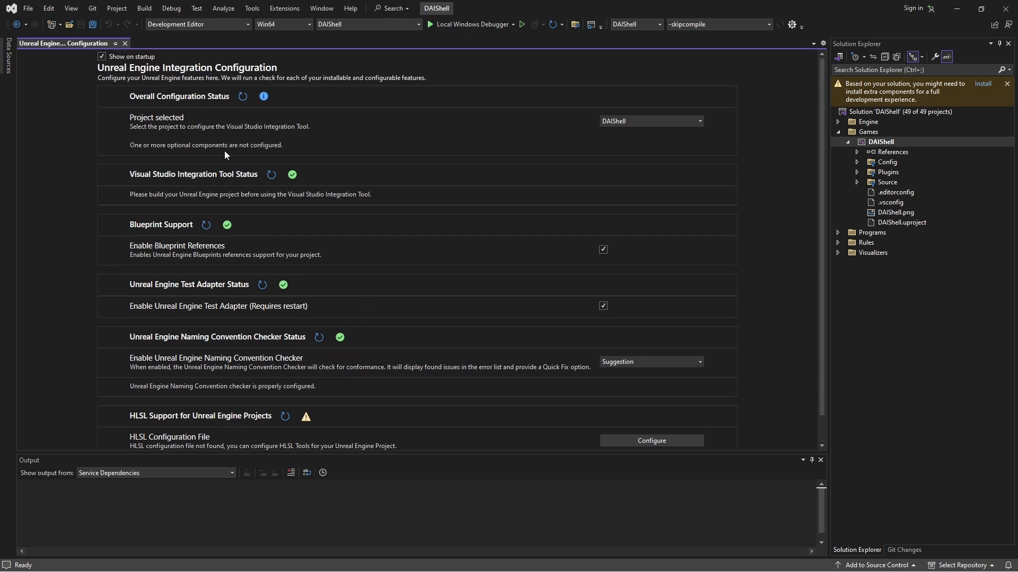
# Step: Close the Unreal configuration page and dismiss the duplicate Visual Studio Installer window
pyautogui.click(104, 56)
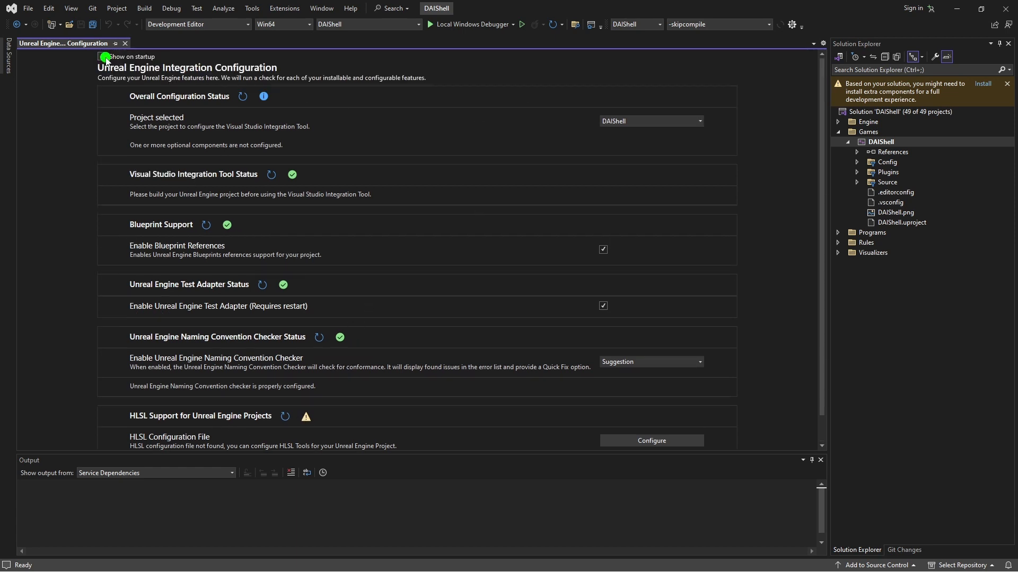
pyautogui.click(126, 42)
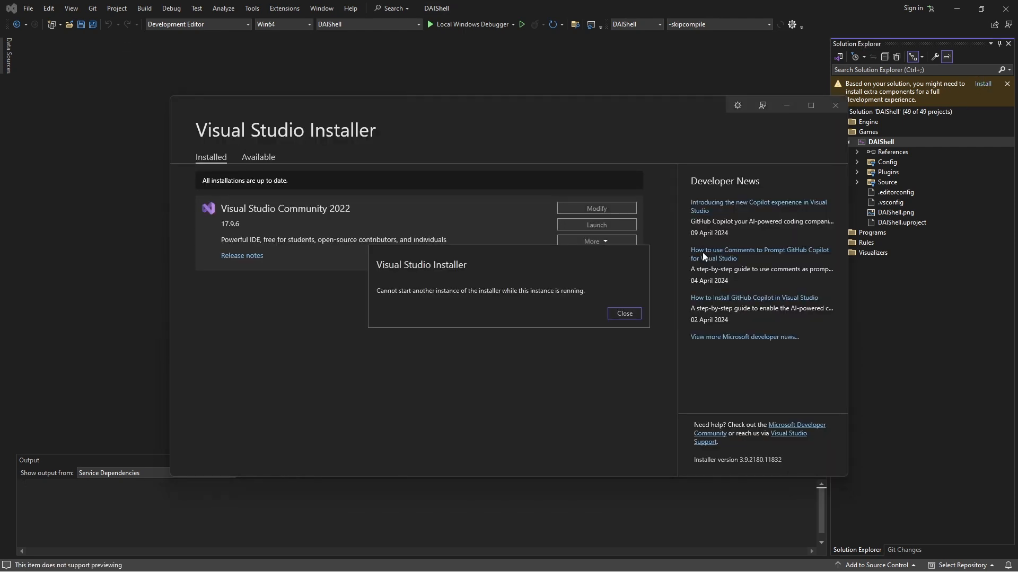
pyautogui.moveTo(462, 308)
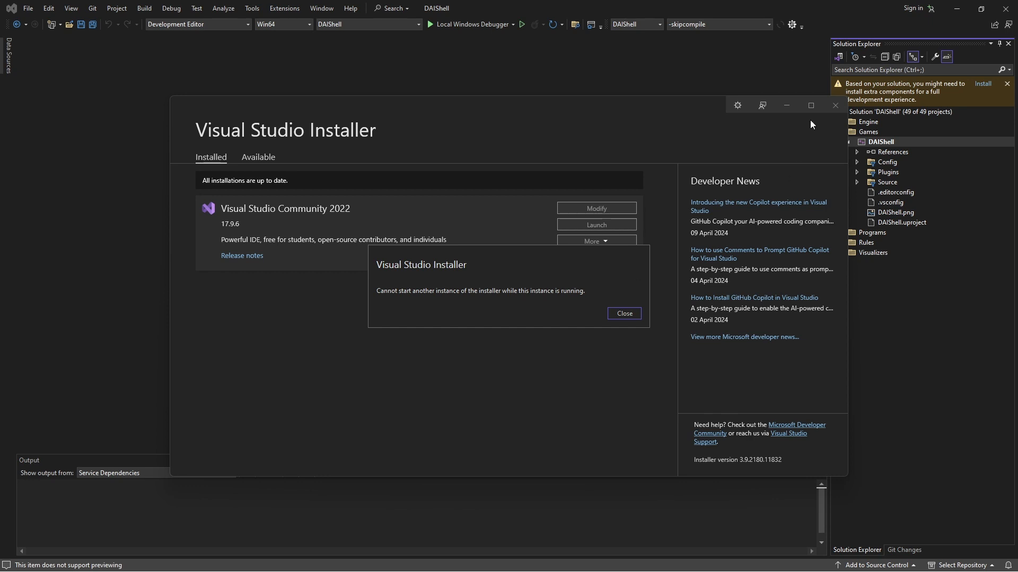
pyautogui.click(623, 313)
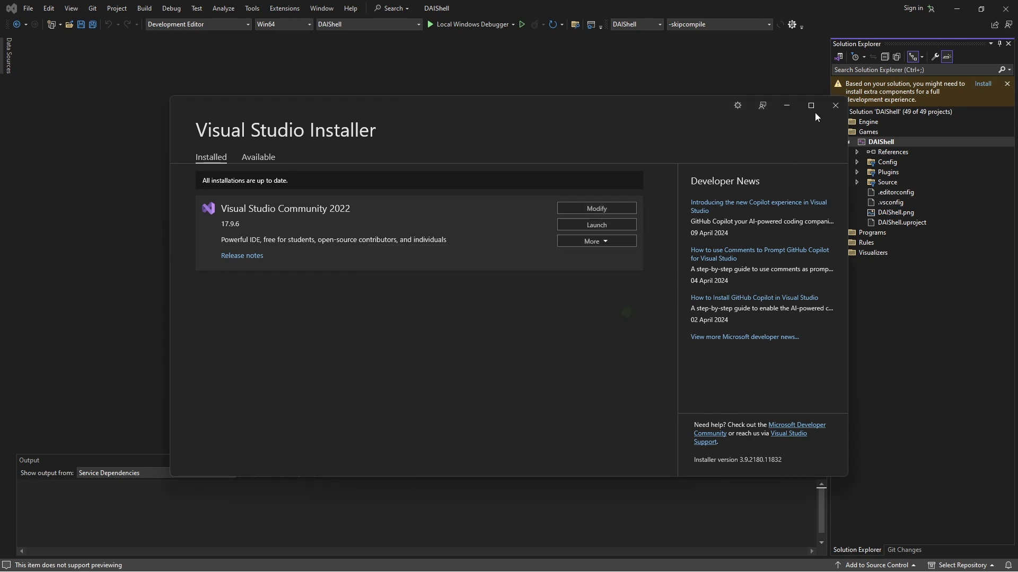
pyautogui.click(835, 105)
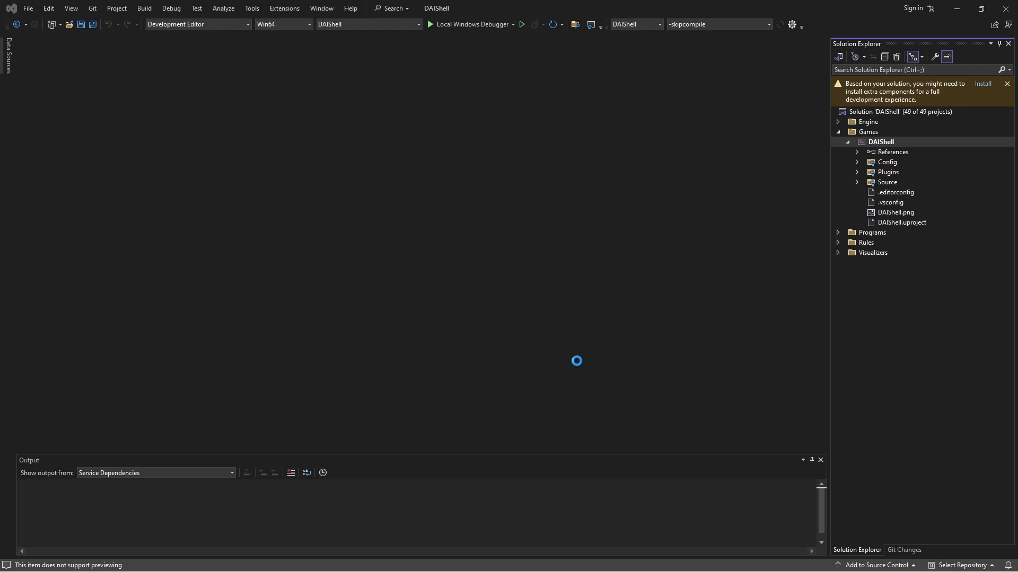
# Step: Install the missing MSVC v143 x64/x86 build tools from the Solution Explorer banner
pyautogui.click(982, 84)
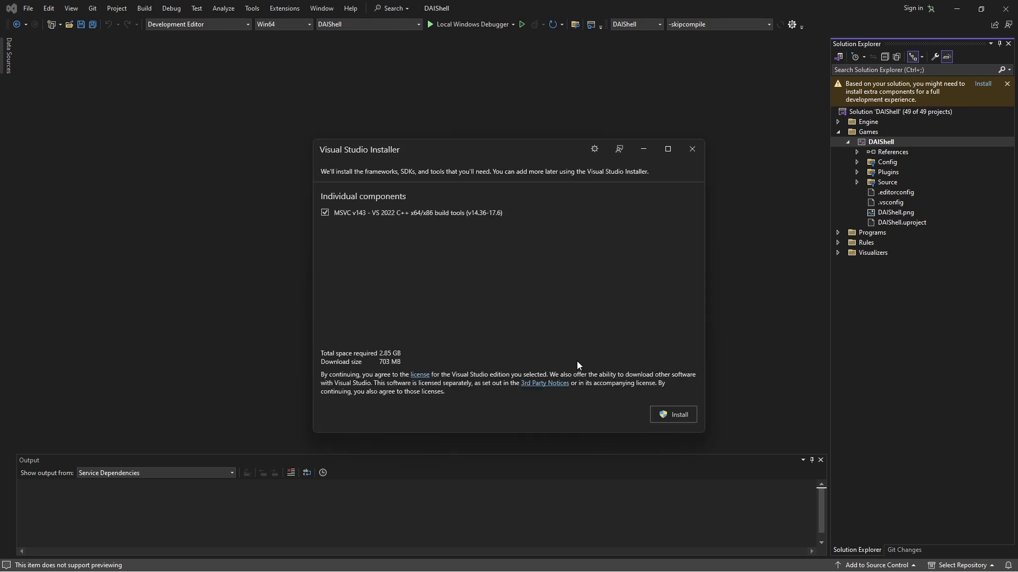
pyautogui.click(674, 411)
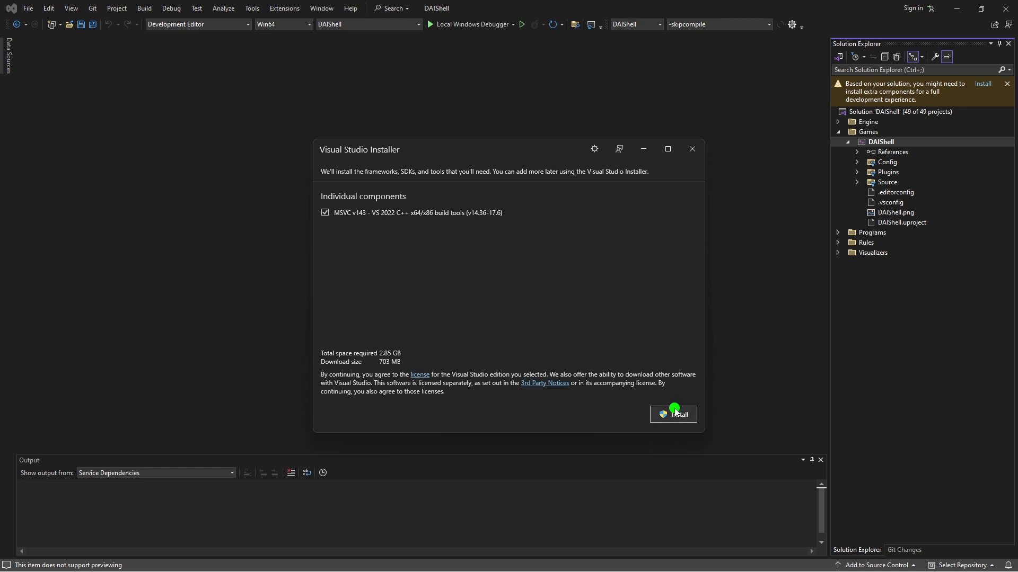
pyautogui.click(673, 414)
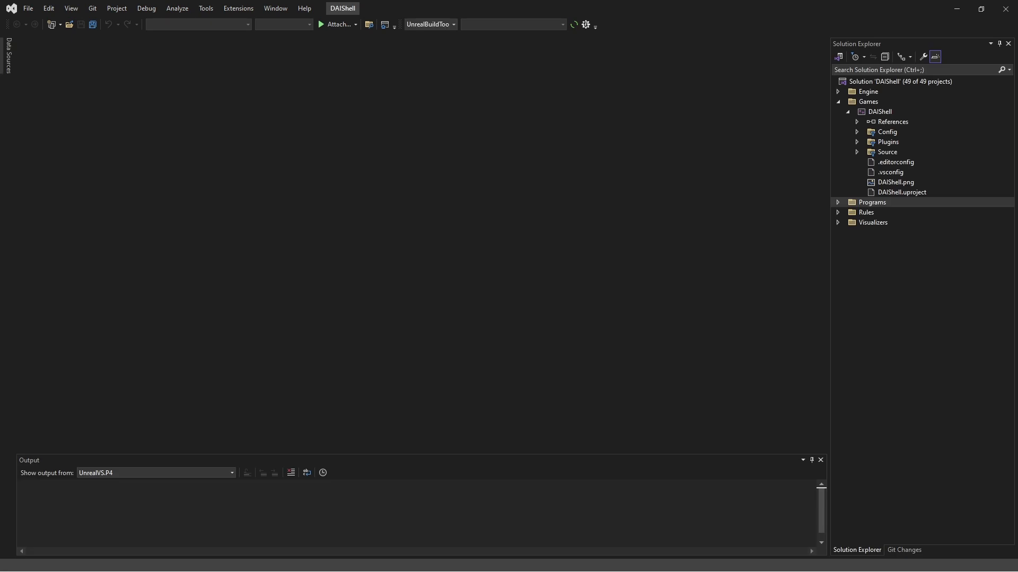
pyautogui.rightClick(878, 111)
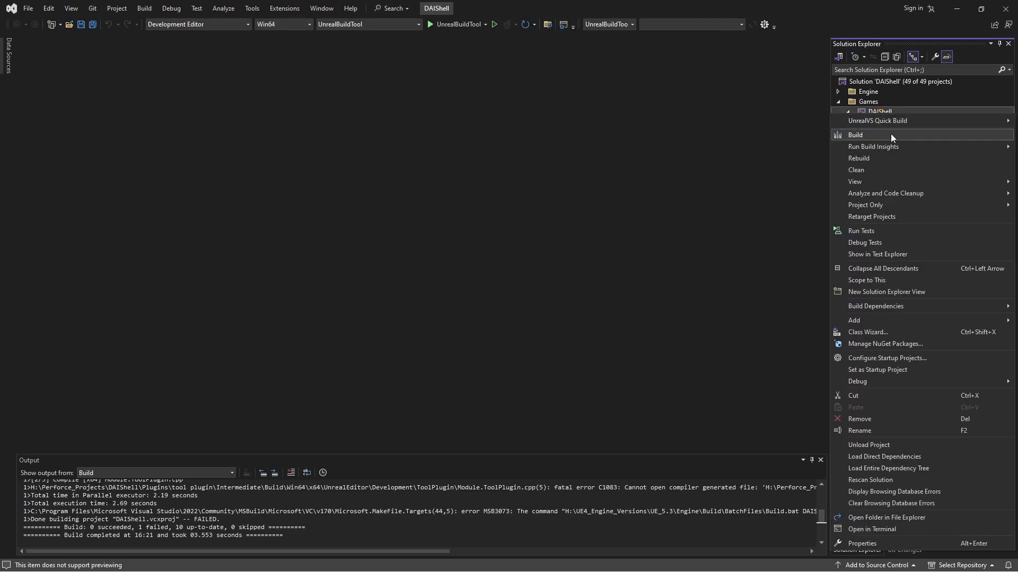
# Step: Rebuild the DAIShell project, finishing with 11 succeeded and none failed
pyautogui.click(859, 158)
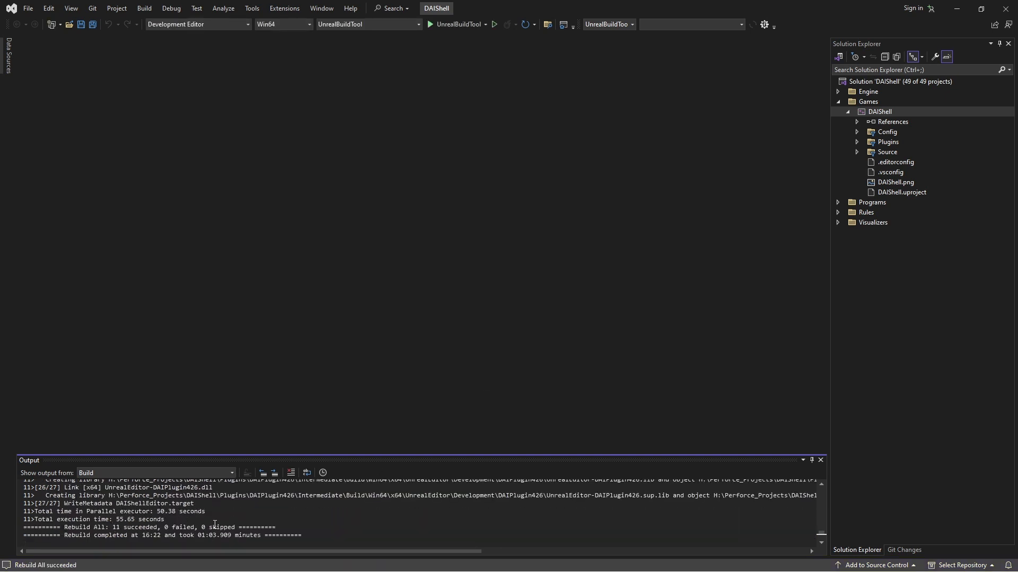
pyautogui.moveTo(563, 402)
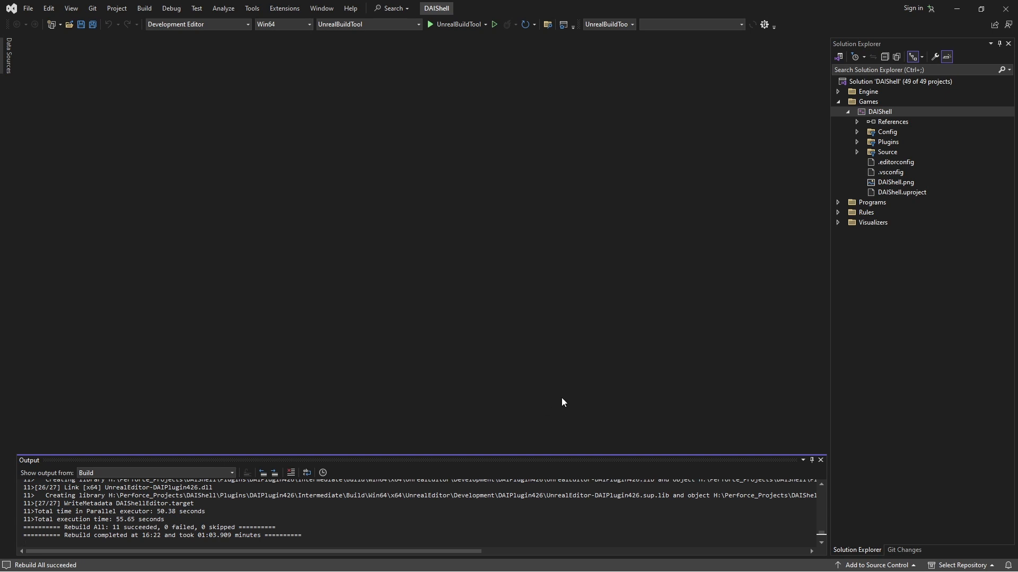